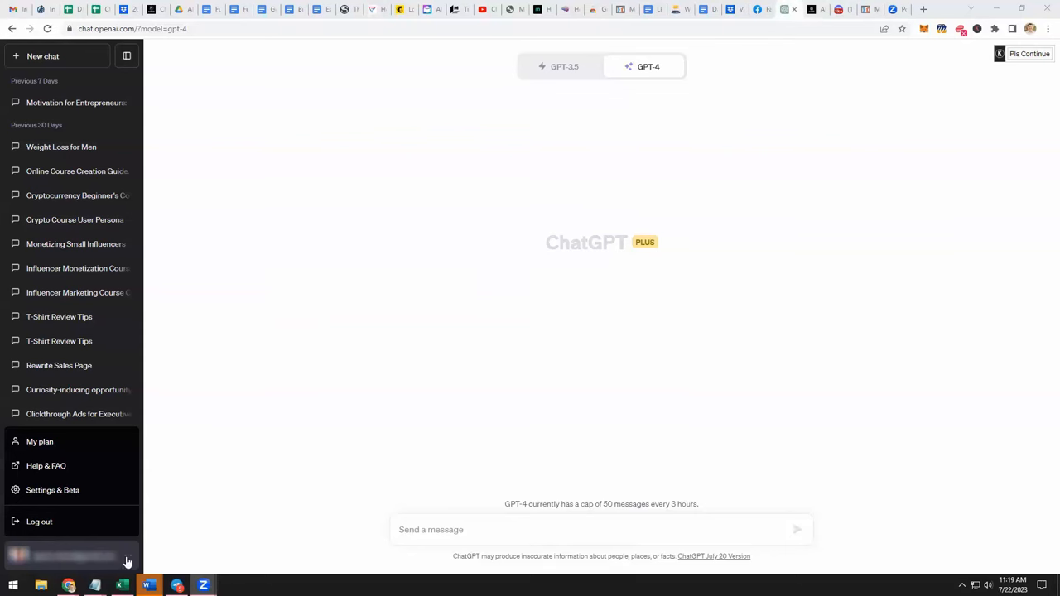
mouse_move(62, 490)
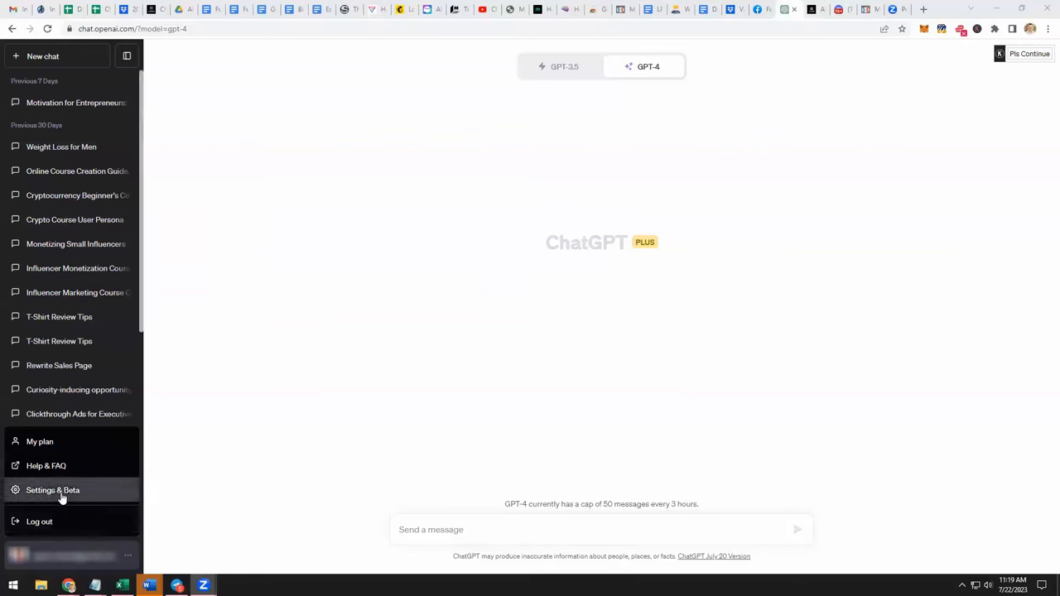
mouse_move(62, 494)
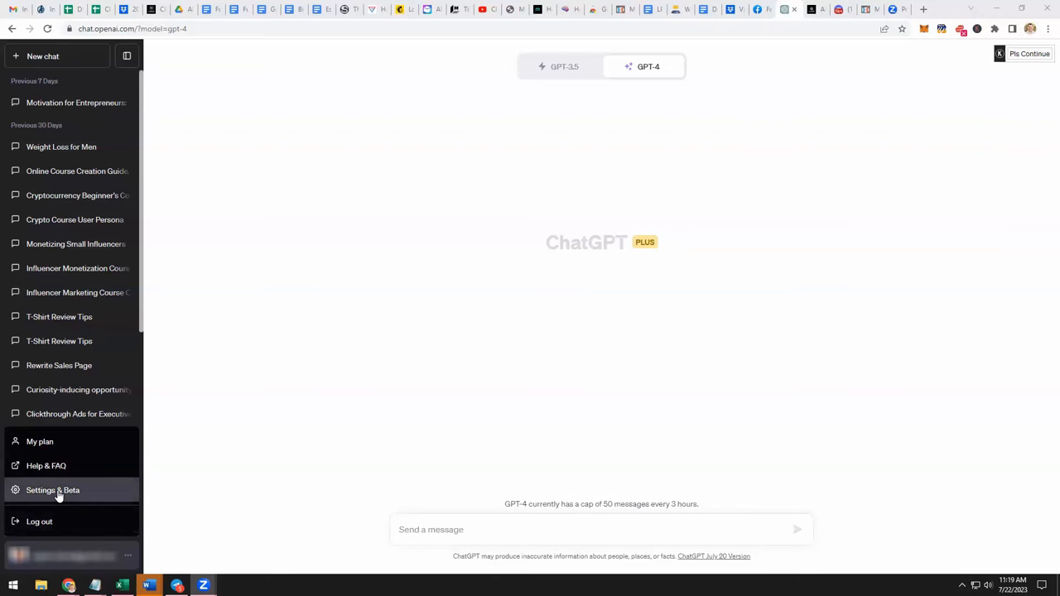
Turn on the Custom instructions beta feature in Settings & Beta, next to Plugins and Code interpreter.
click(52, 491)
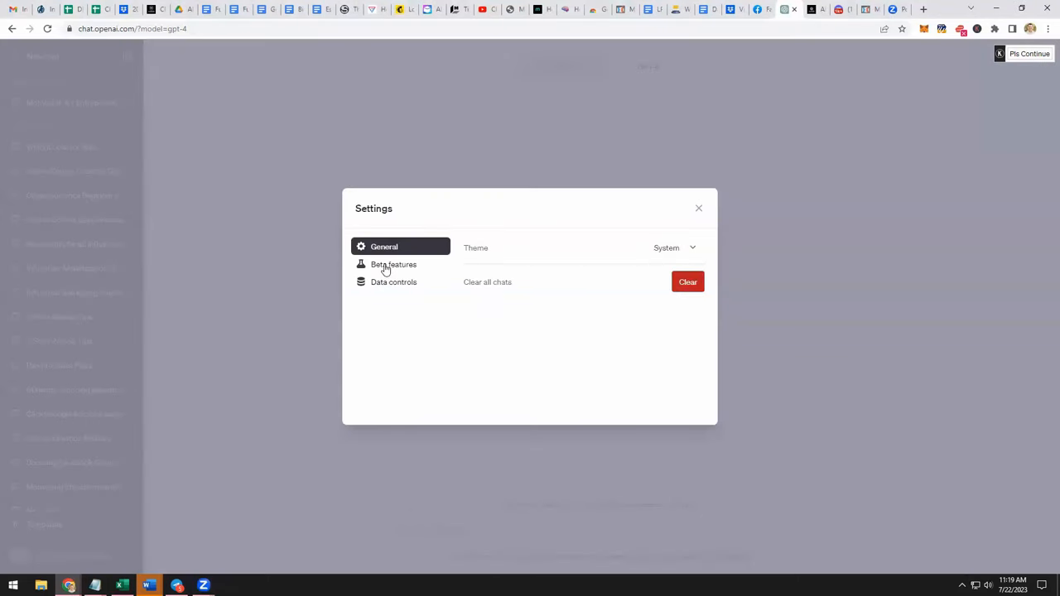
click(393, 264)
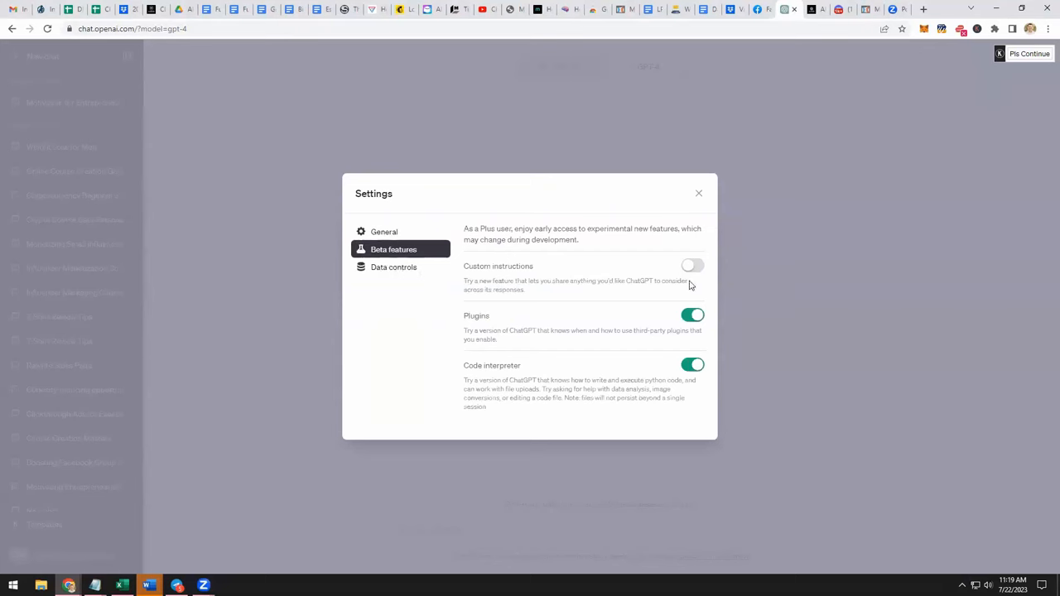
mouse_move(517, 292)
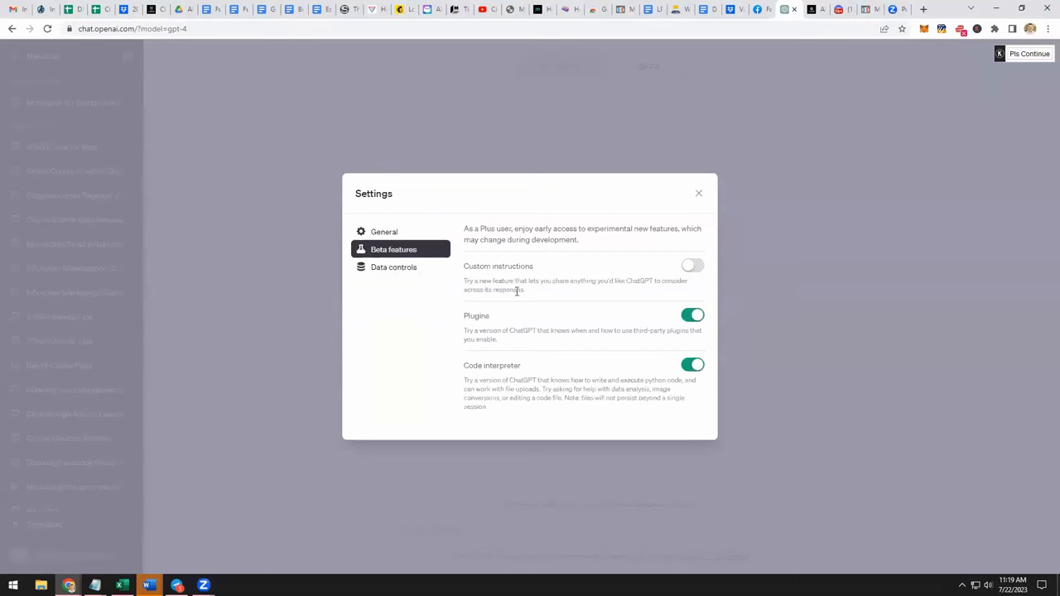
mouse_move(629, 297)
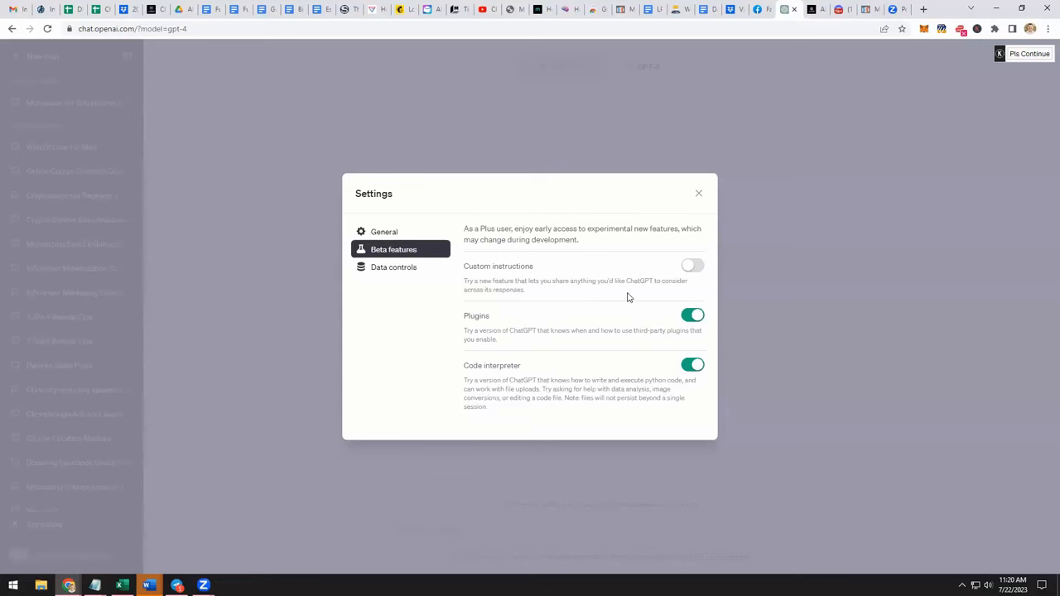
mouse_move(562, 303)
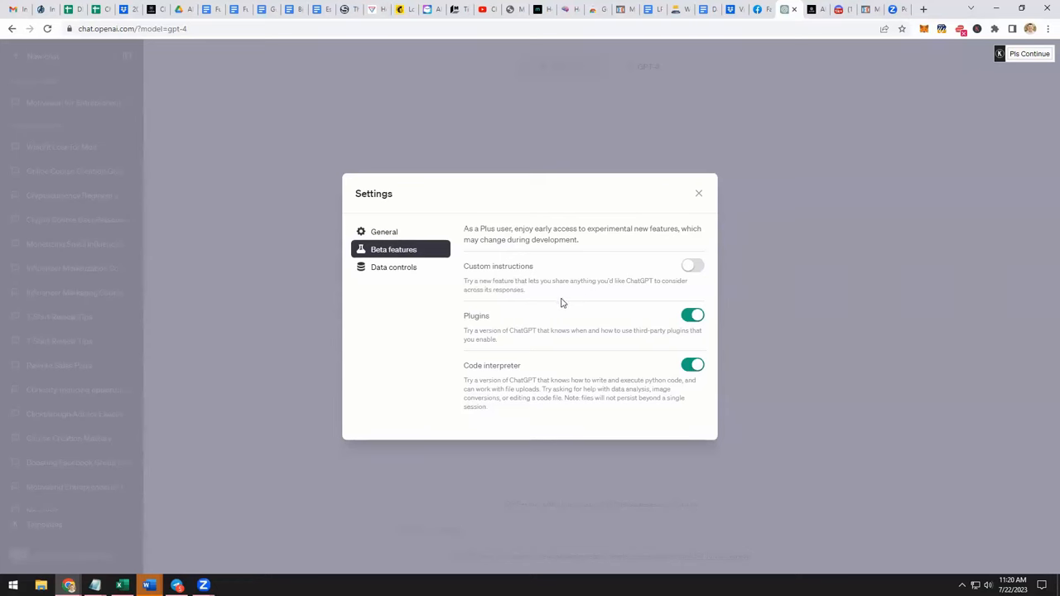
mouse_move(696, 266)
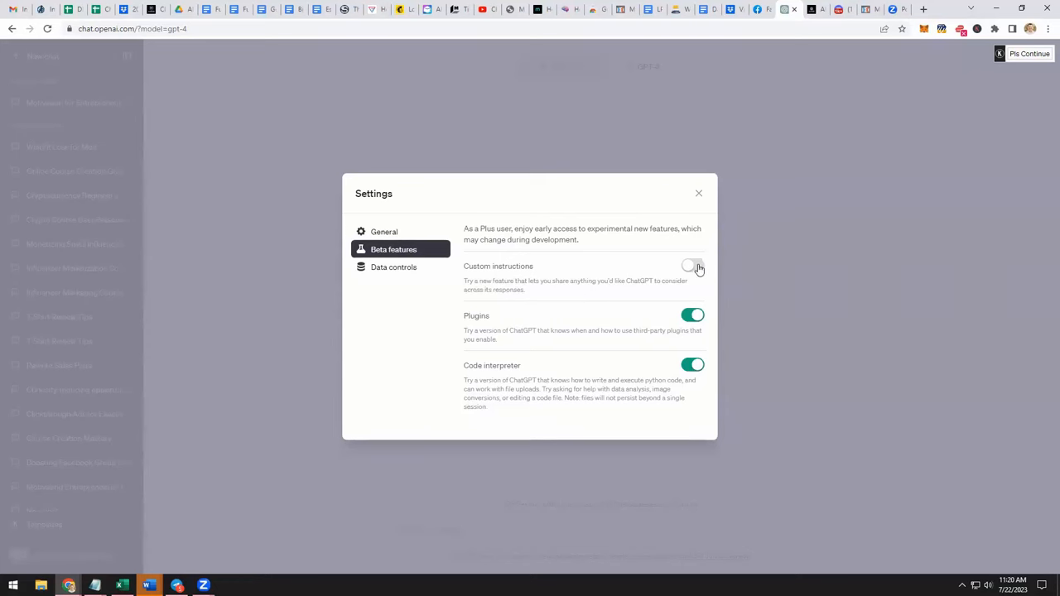
click(693, 265)
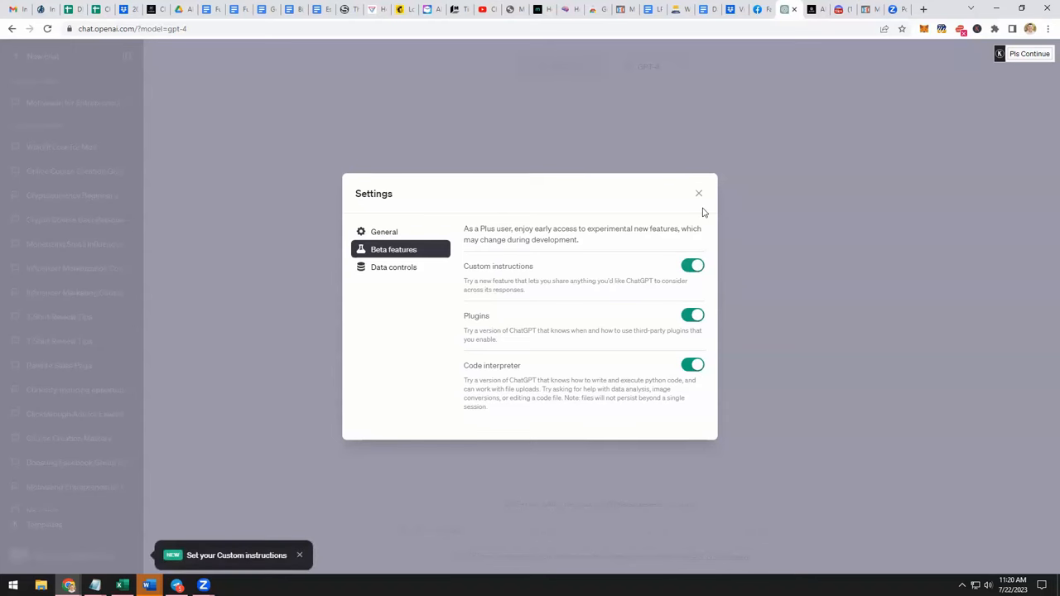
Close Settings and bring up the Custom instructions introduction notice from the account menu.
click(700, 193)
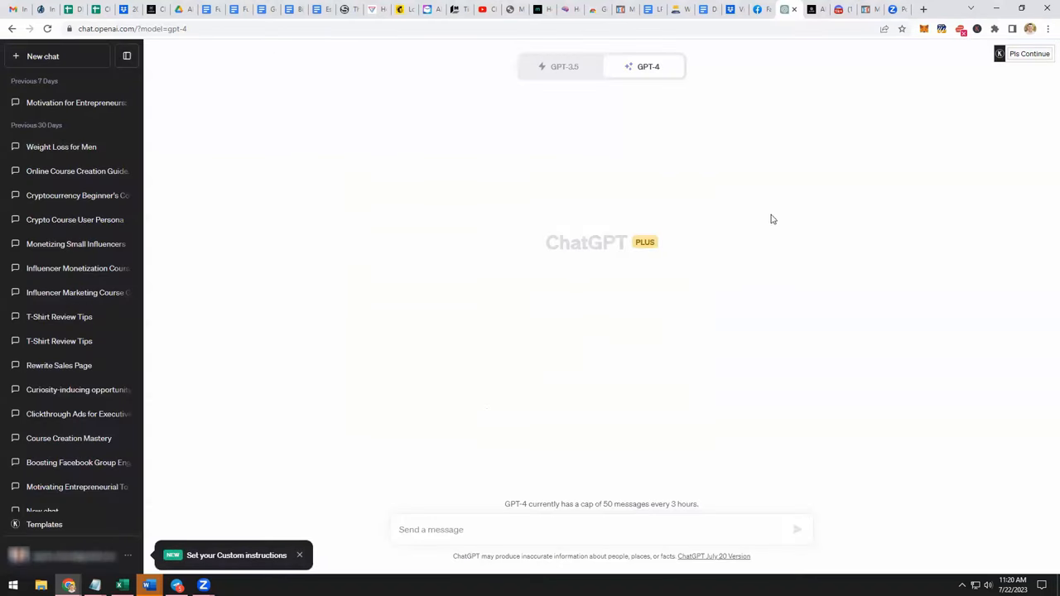
mouse_move(557, 485)
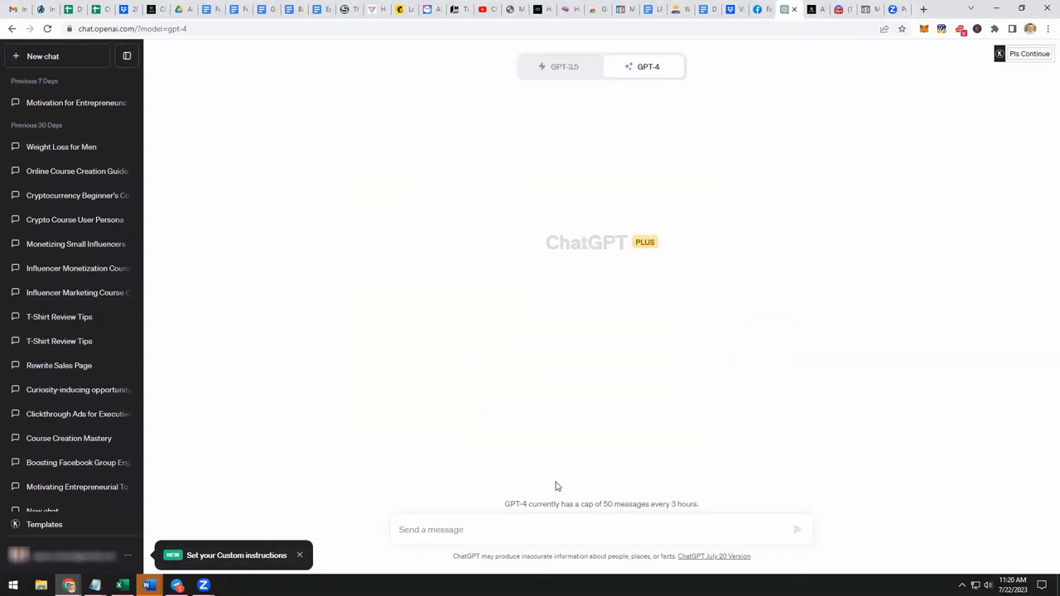
mouse_move(382, 542)
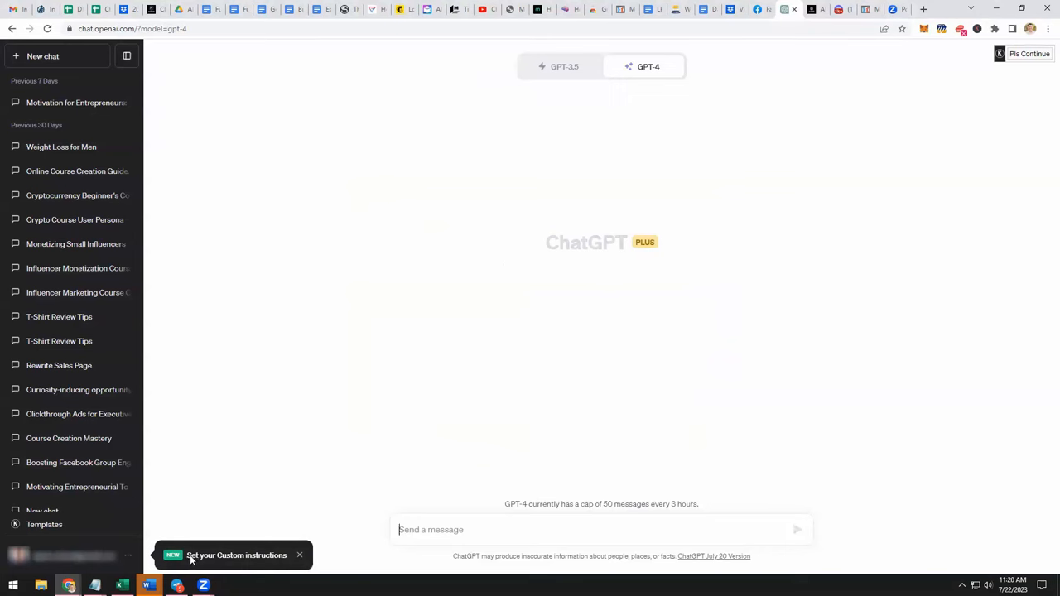
mouse_move(193, 555)
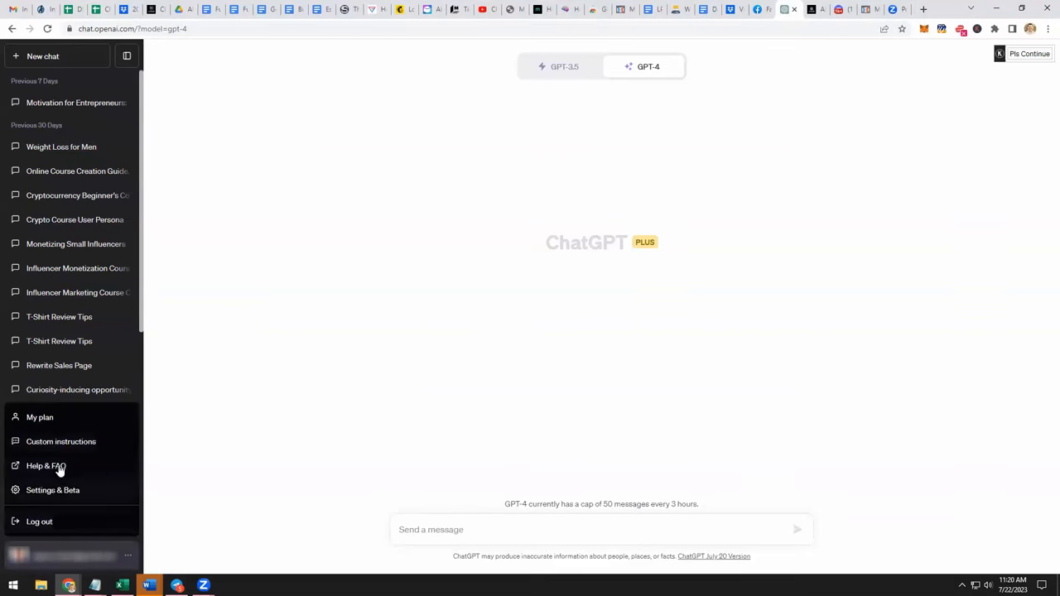
mouse_move(55, 442)
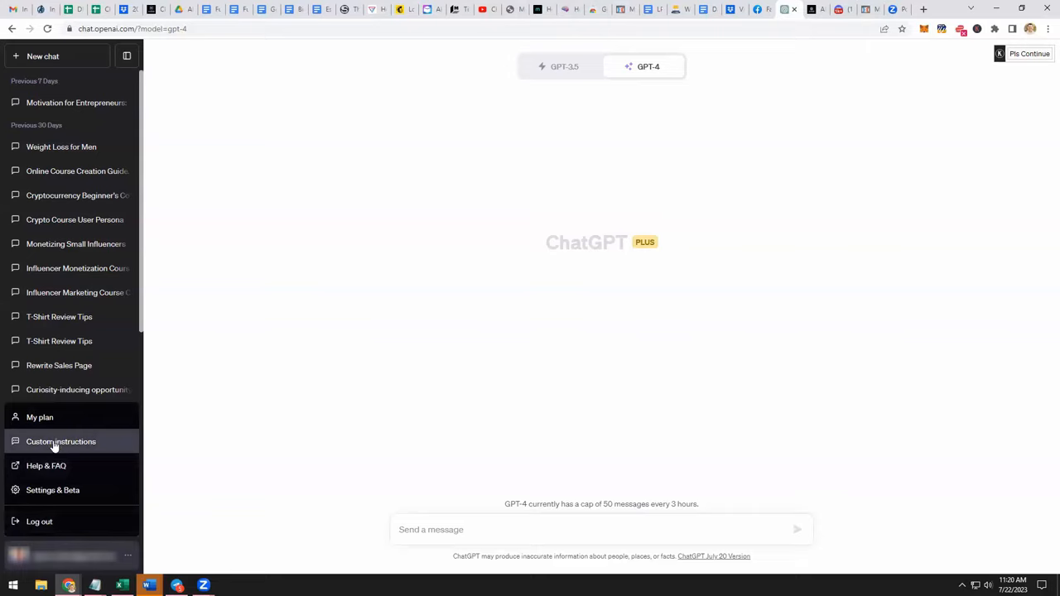
click(61, 442)
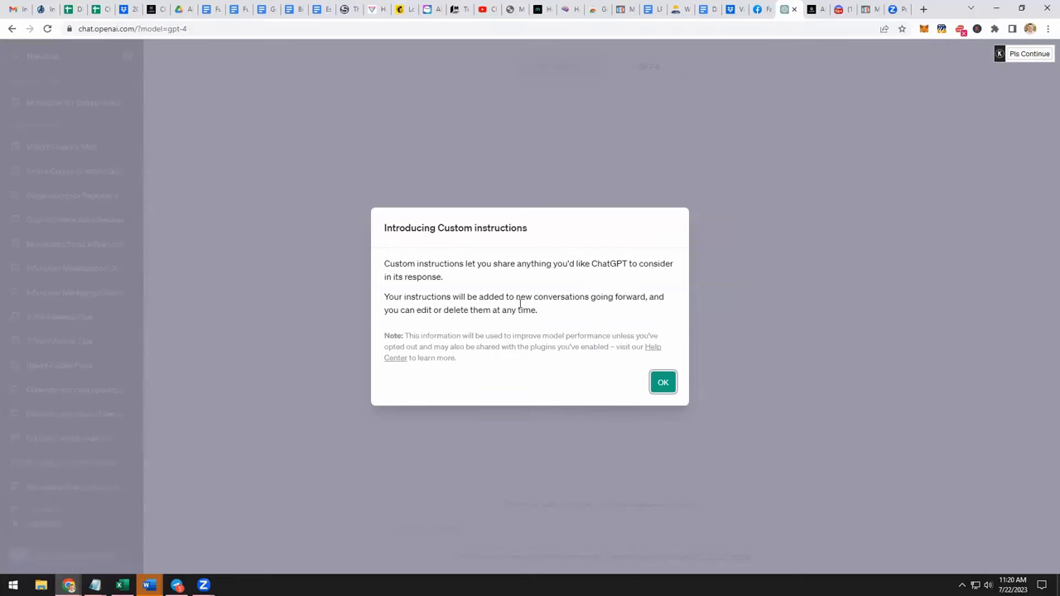
mouse_move(549, 326)
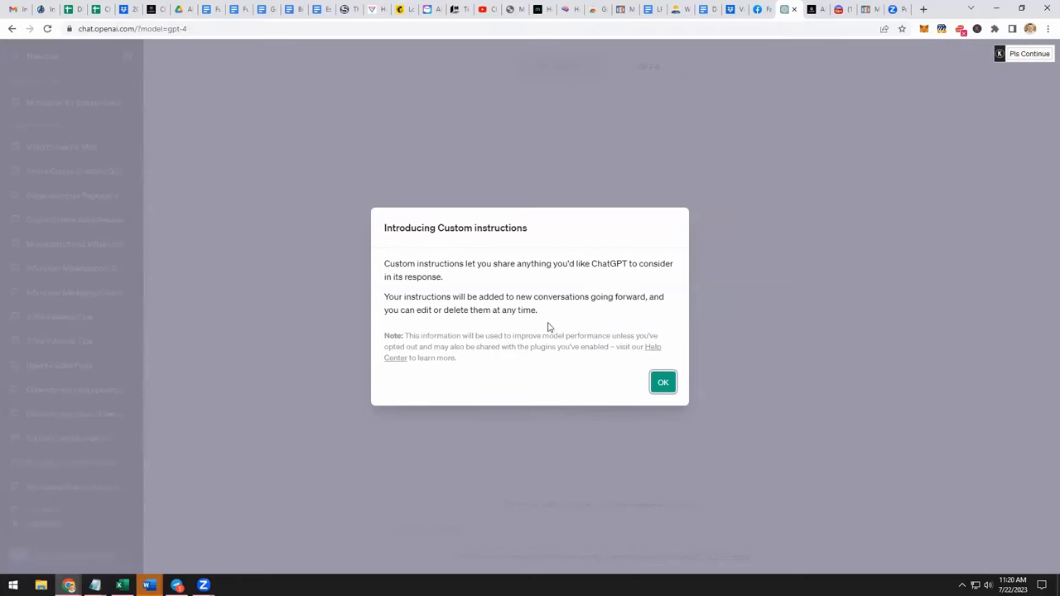
mouse_move(649, 321)
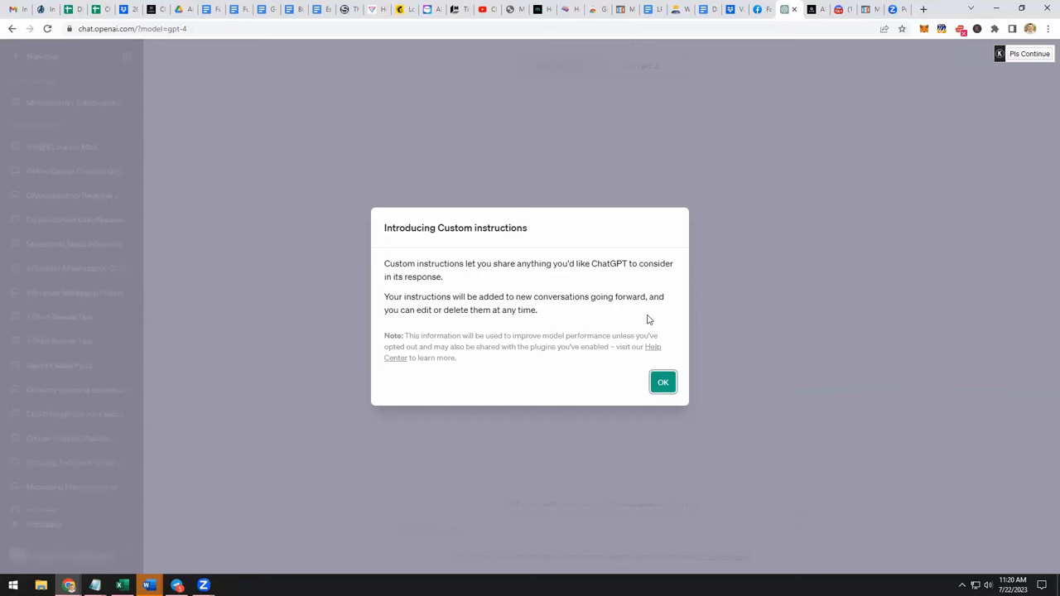
mouse_move(533, 336)
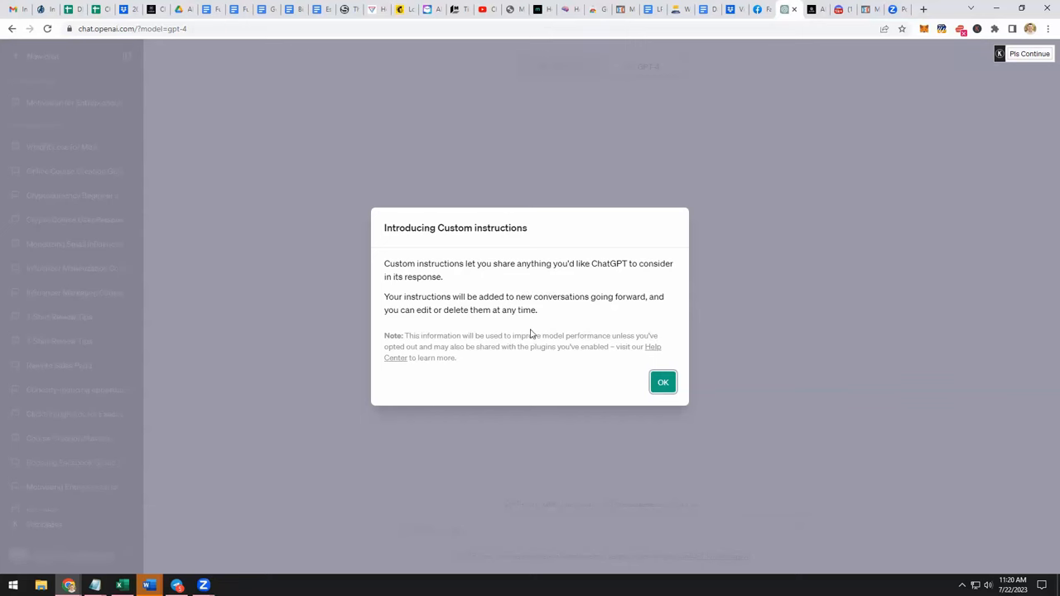
mouse_move(484, 357)
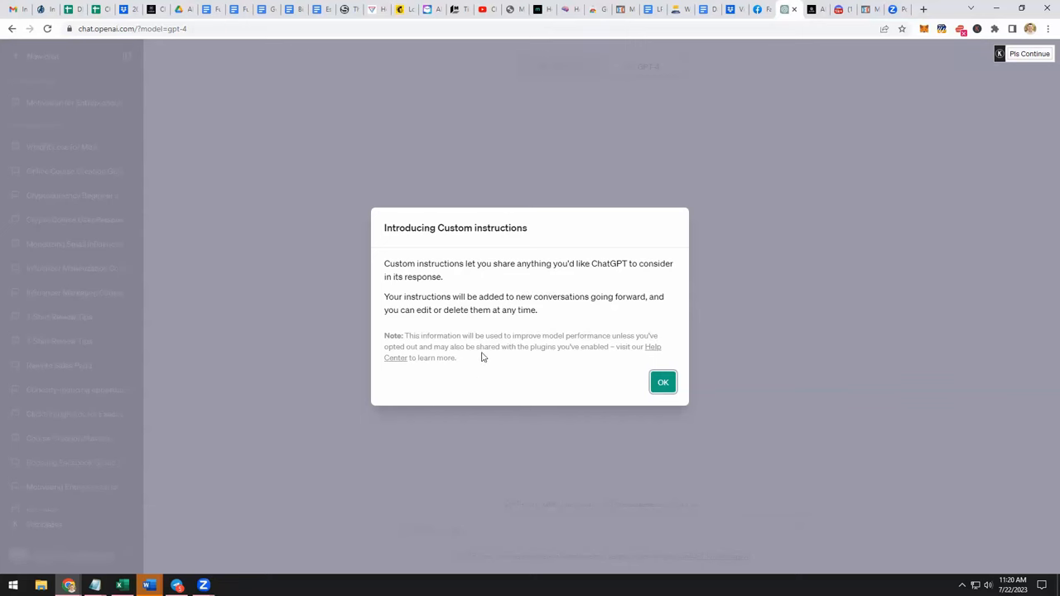
mouse_move(548, 373)
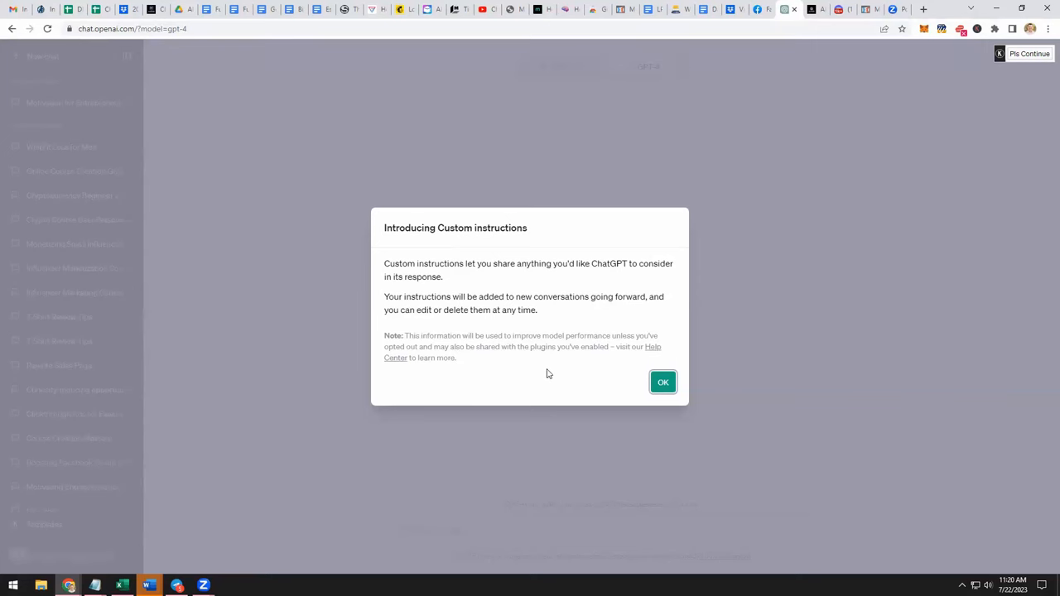
mouse_move(543, 372)
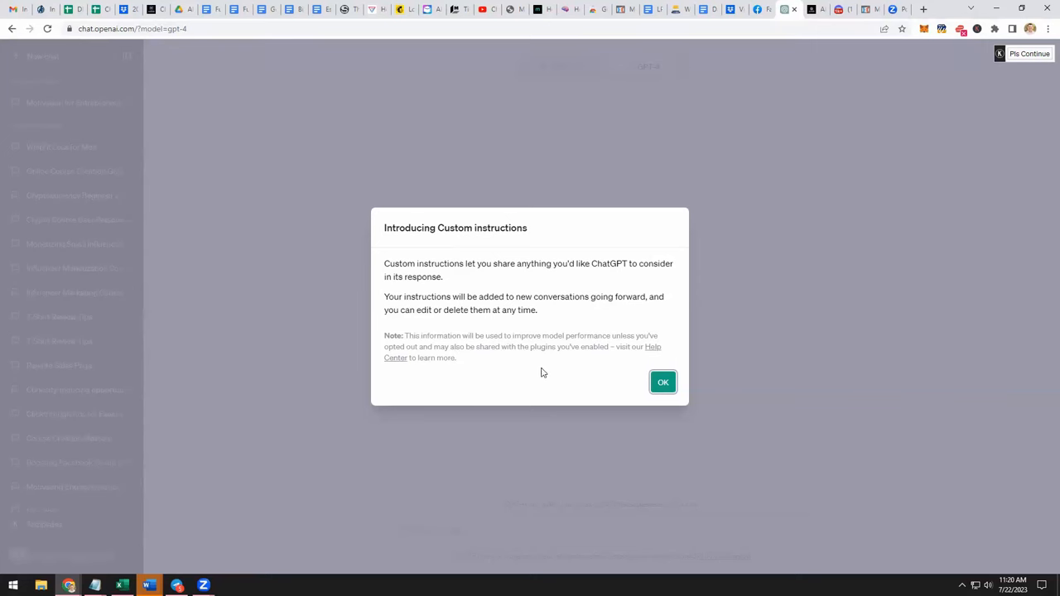
mouse_move(580, 368)
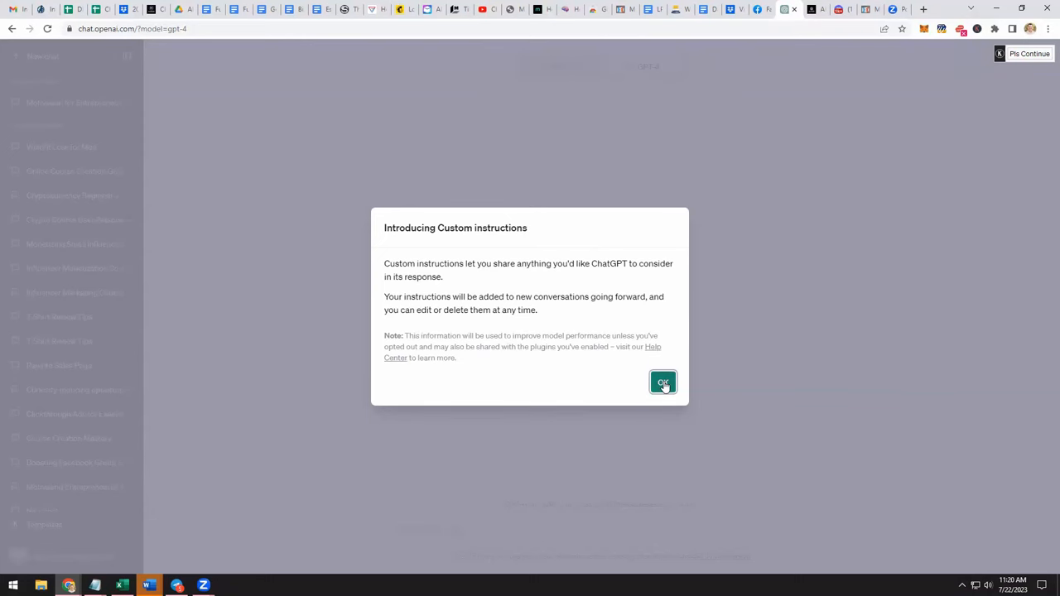
click(663, 382)
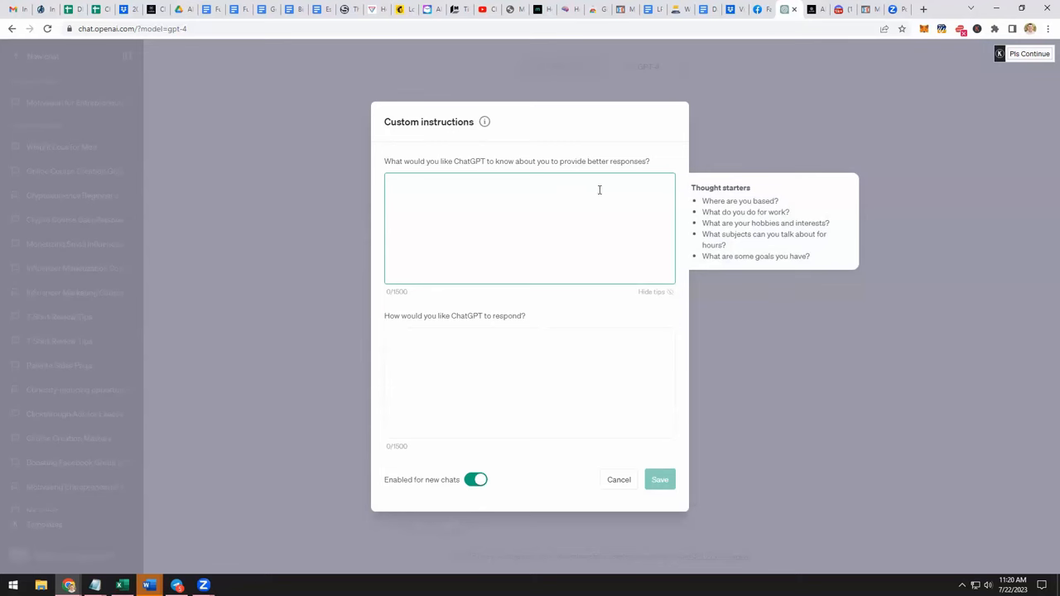
mouse_move(638, 189)
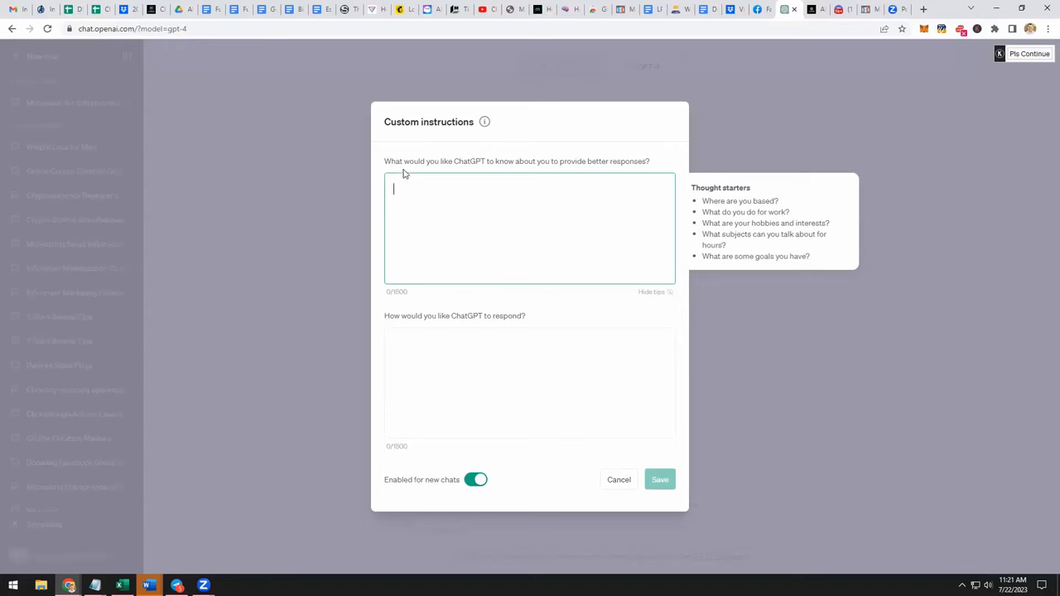
mouse_move(497, 172)
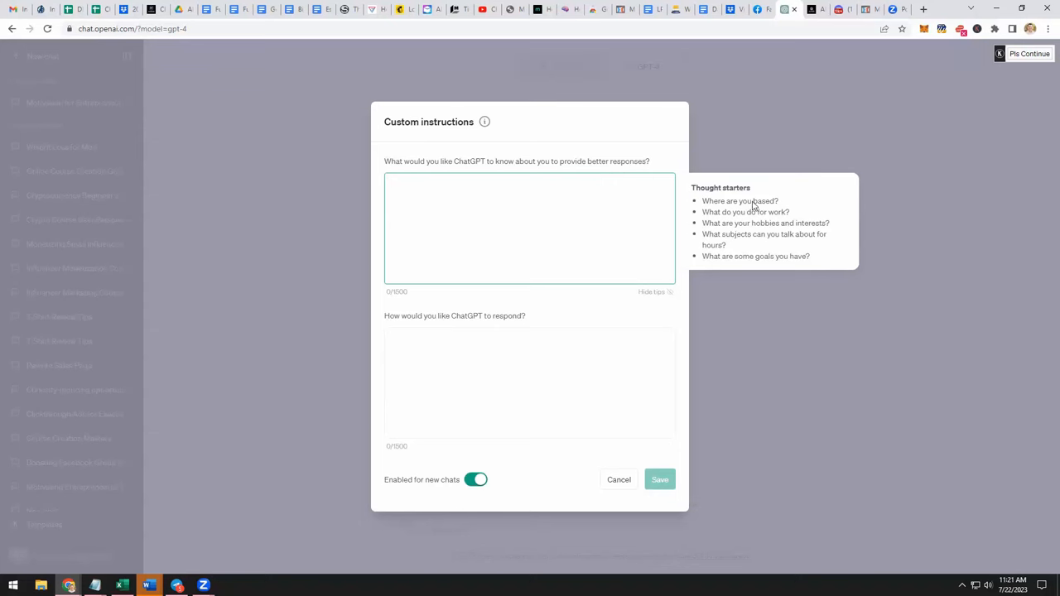
mouse_move(756, 234)
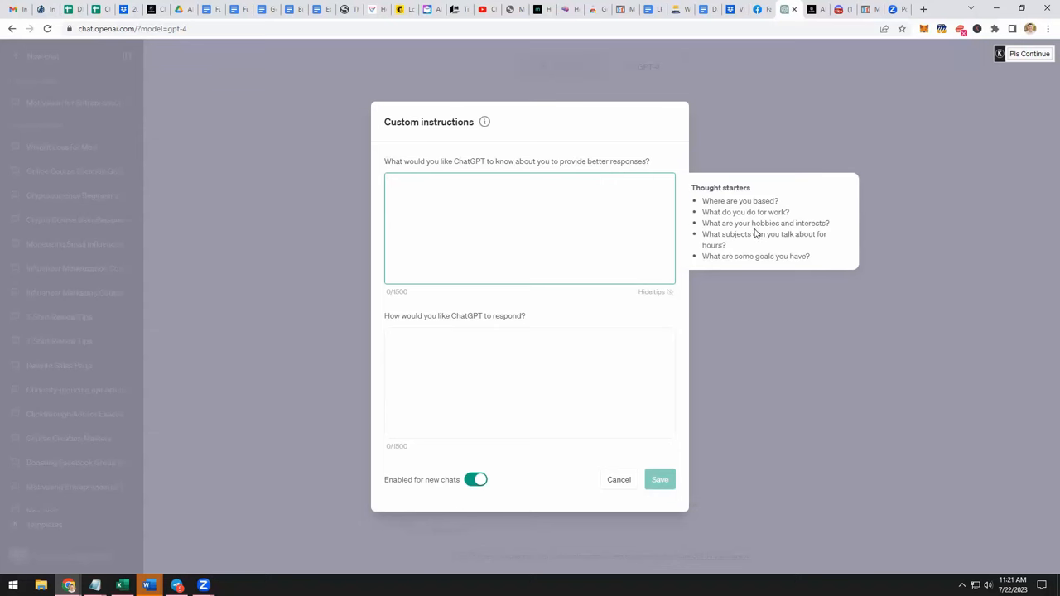
mouse_move(761, 252)
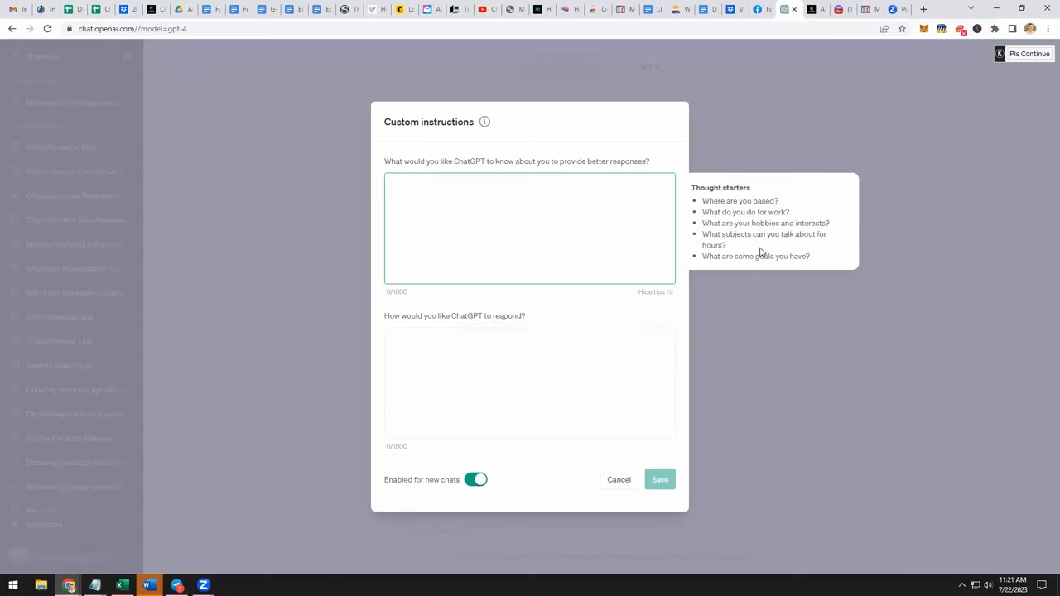
mouse_move(754, 265)
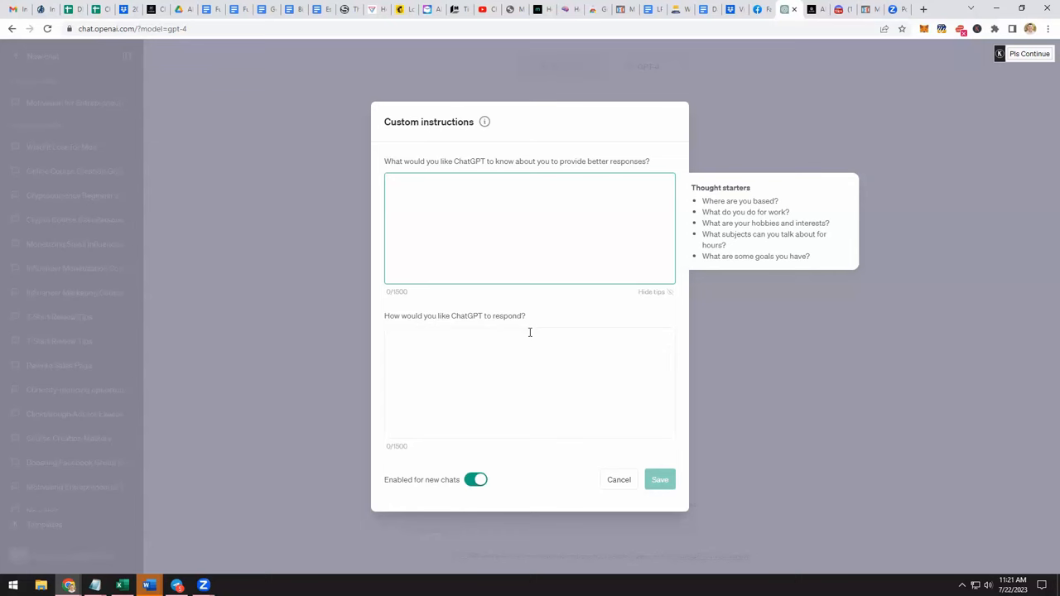
mouse_move(460, 482)
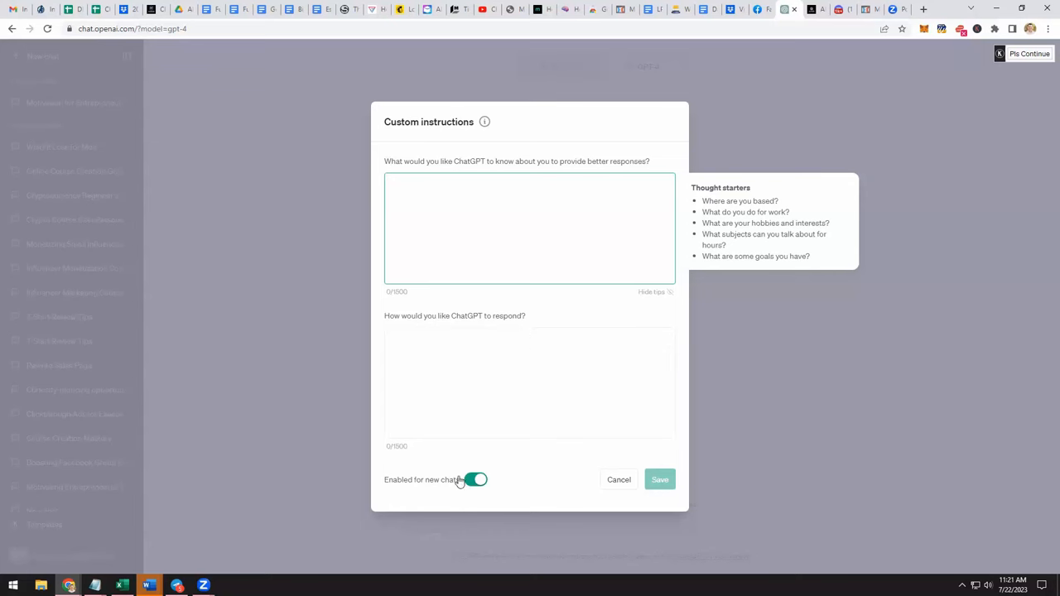
mouse_move(557, 333)
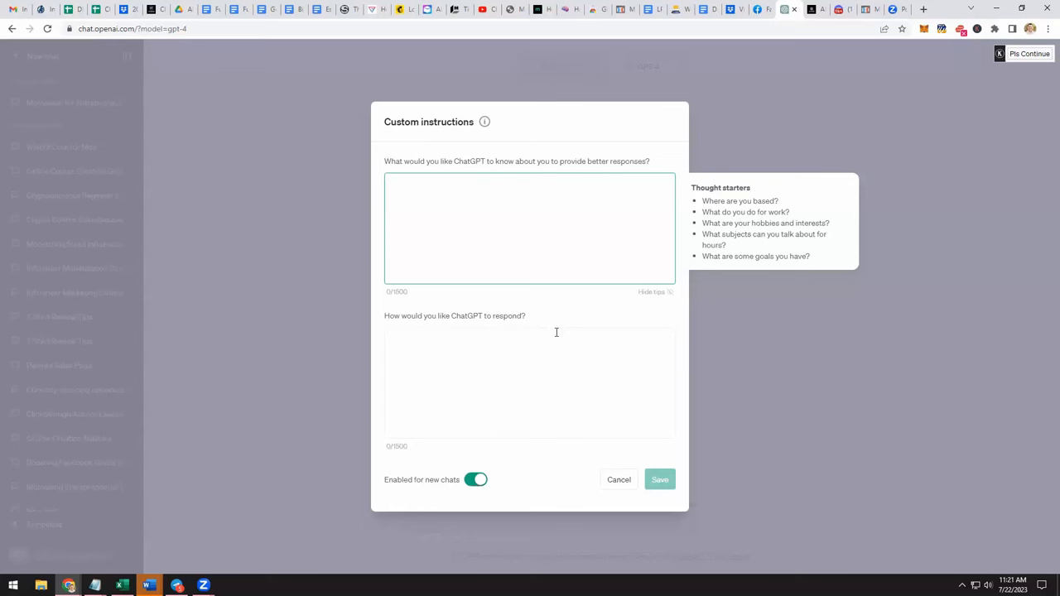
click(528, 228)
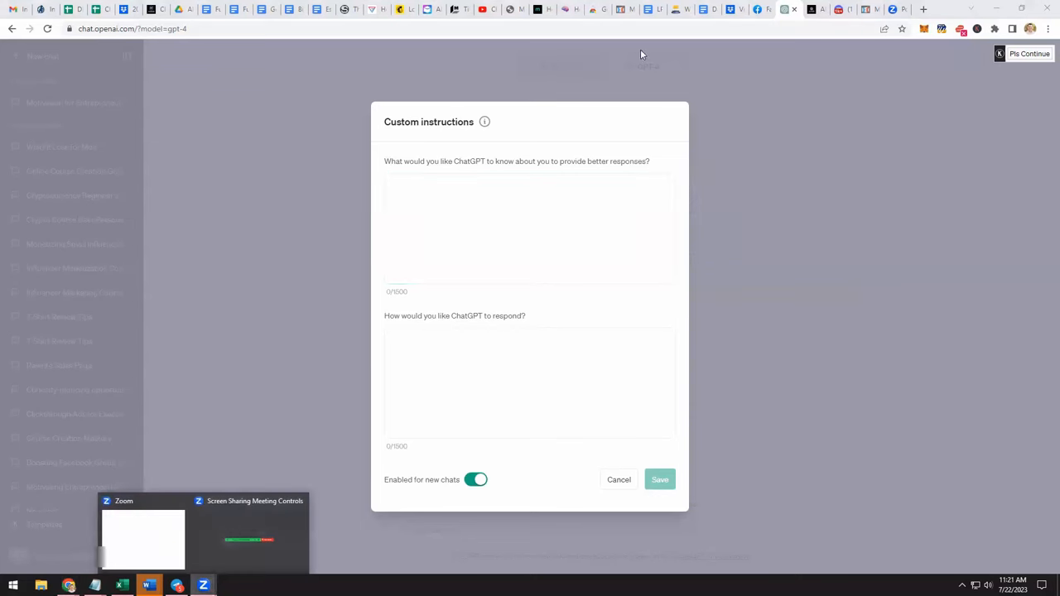
mouse_move(648, 23)
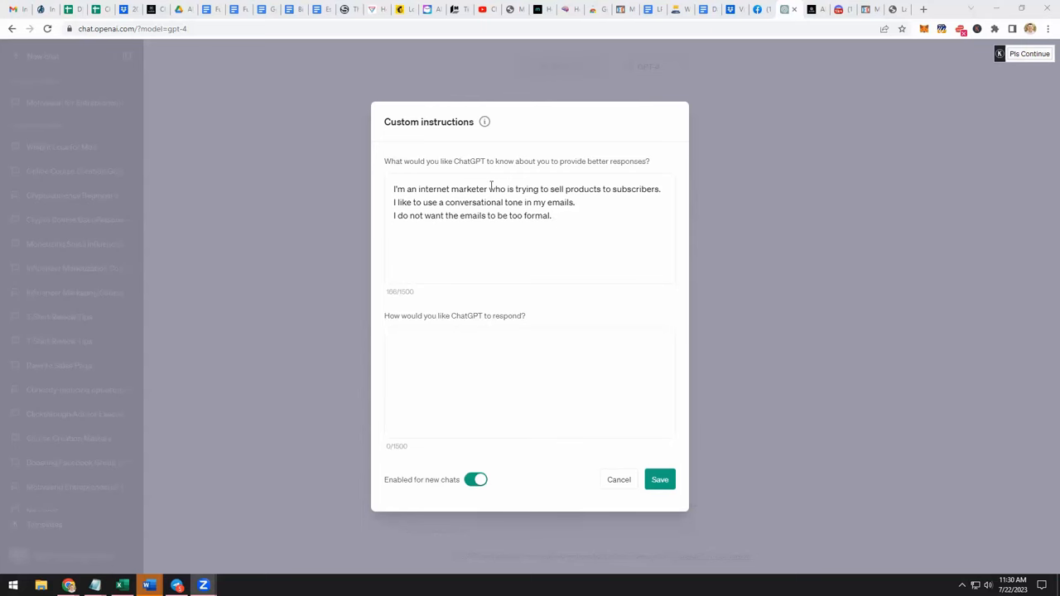
Append "Here's an example of one of my emails" to the end of the about-you profile.
click(581, 240)
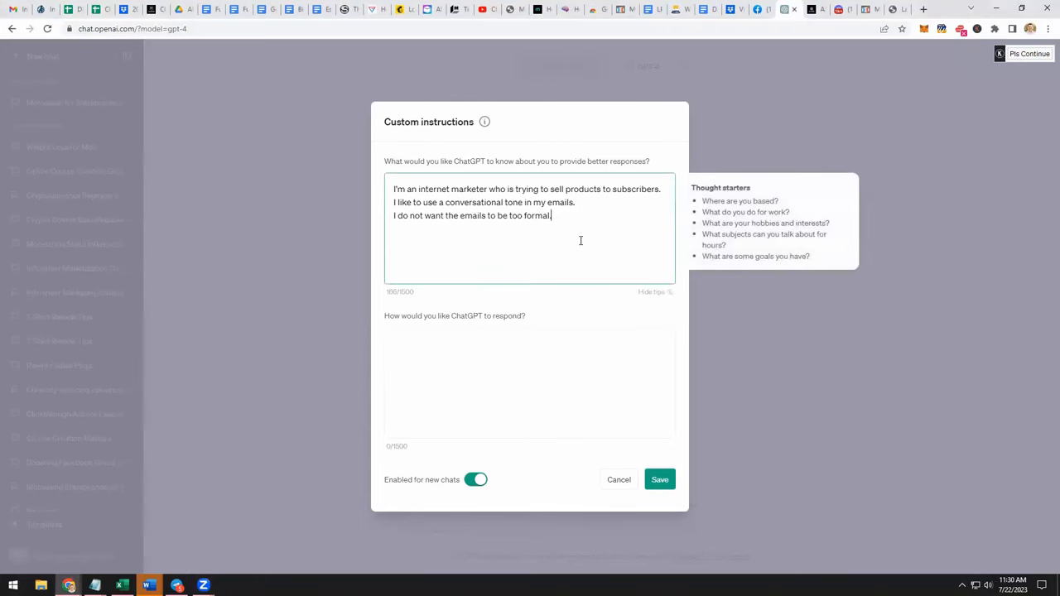
mouse_move(577, 238)
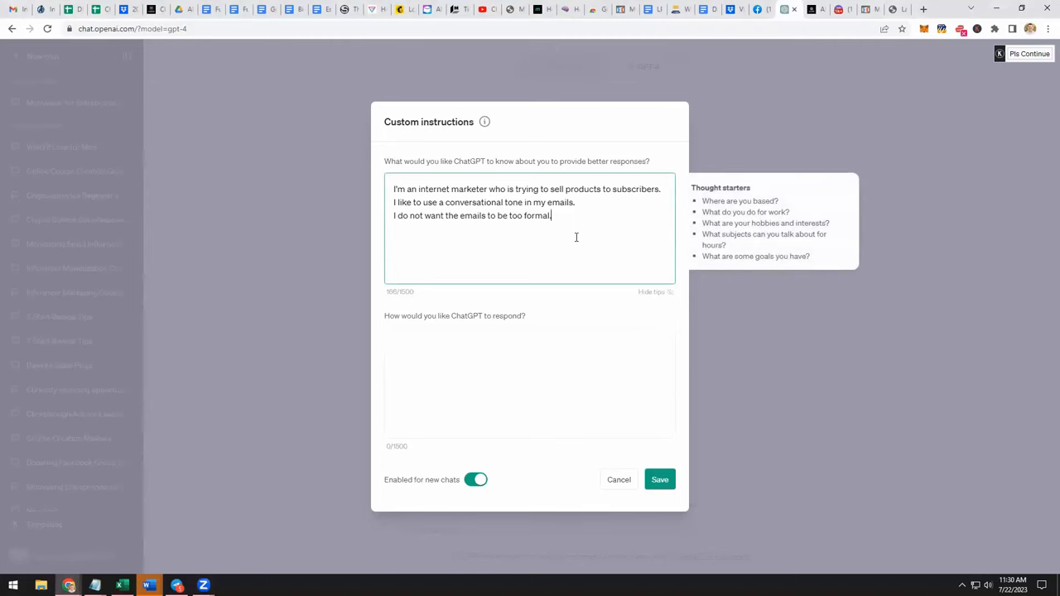
text(Here's a)
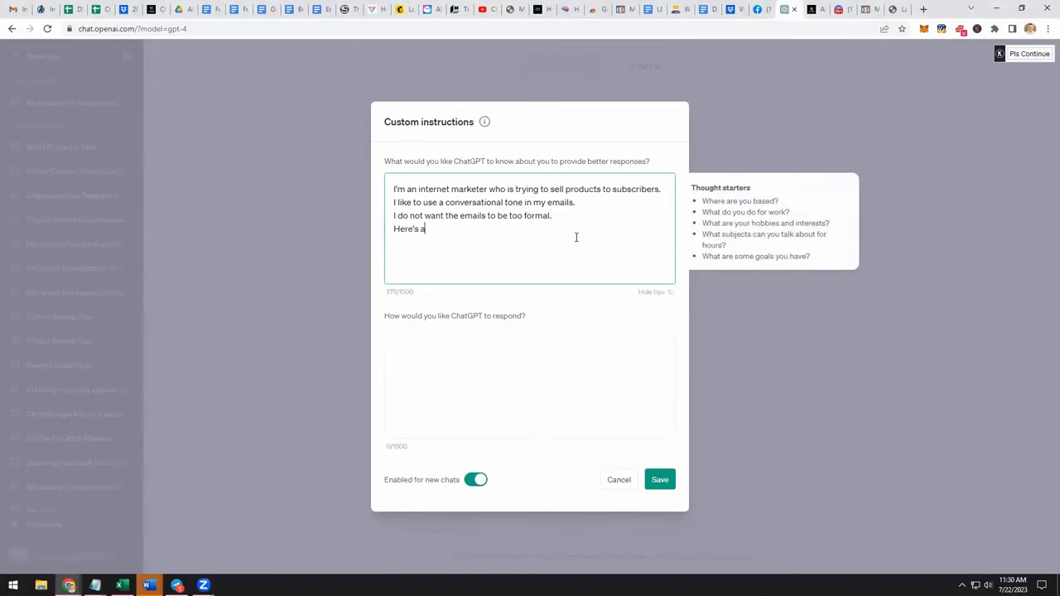
text(n example of o)
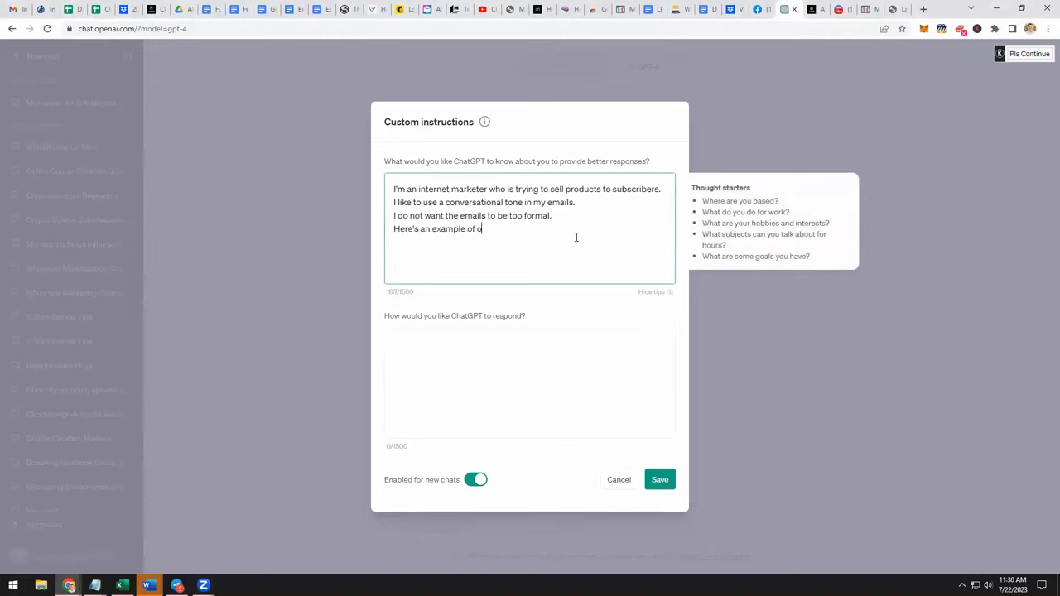
text(ne of my)
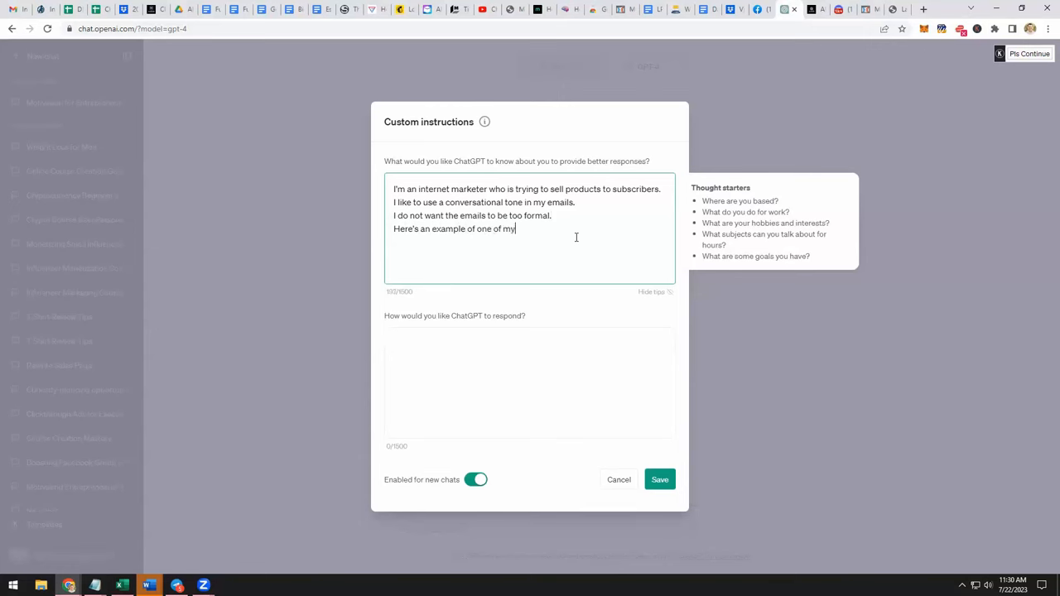
text(emails:)
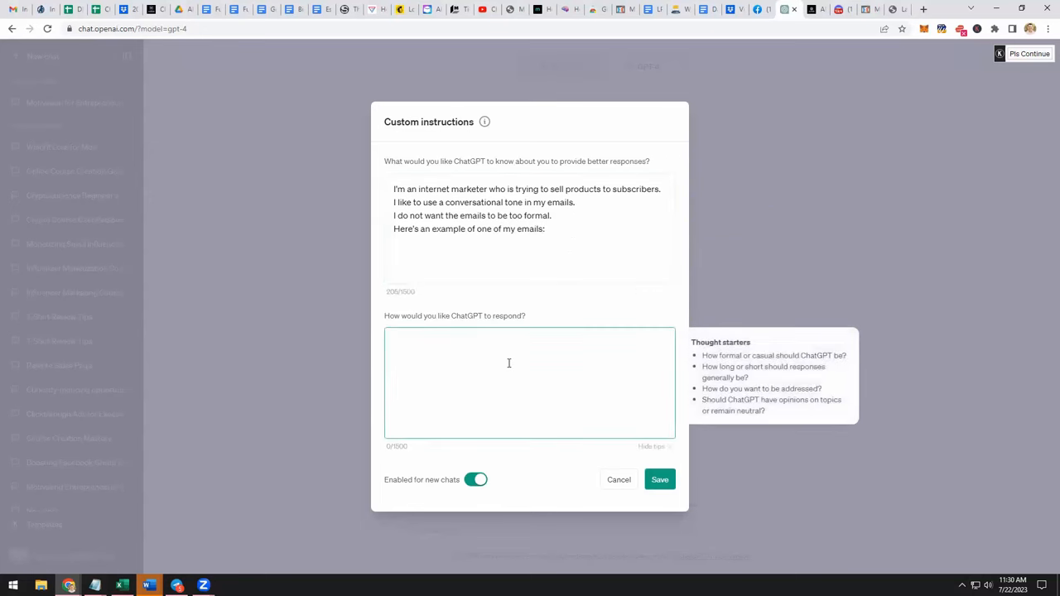
mouse_move(723, 390)
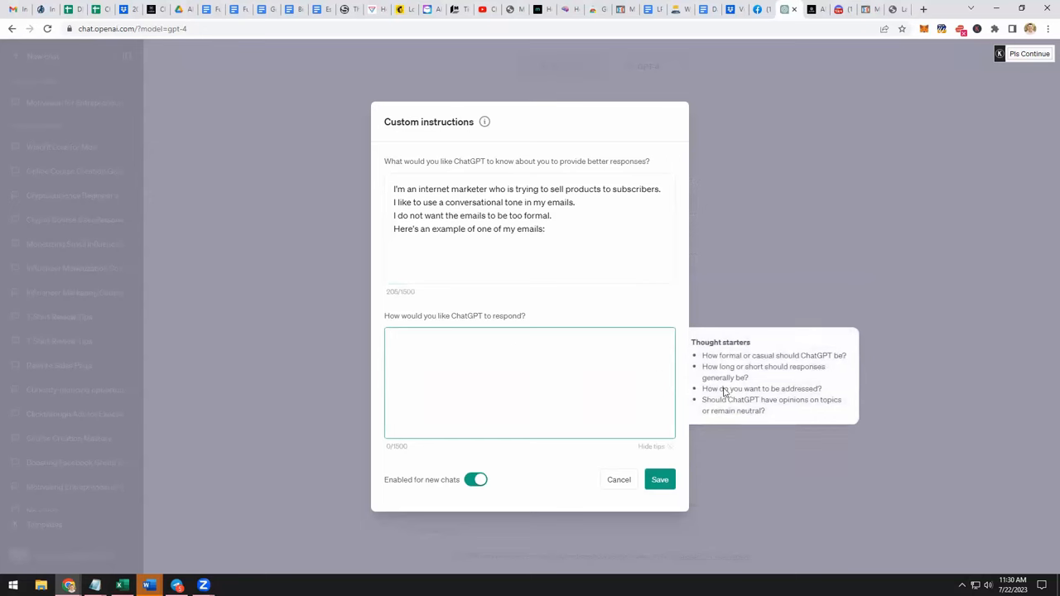
mouse_move(817, 368)
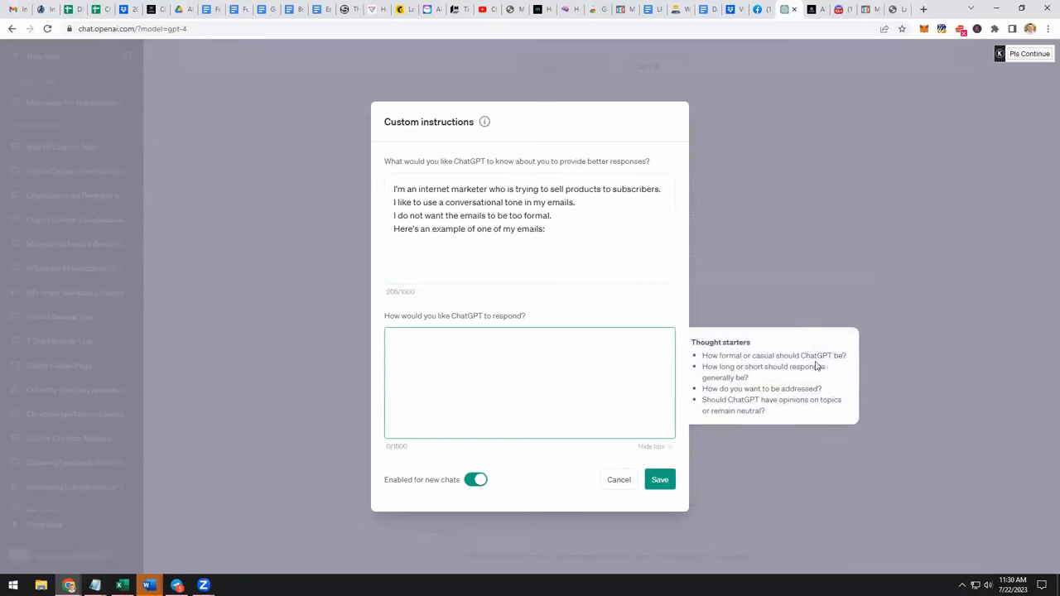
mouse_move(768, 379)
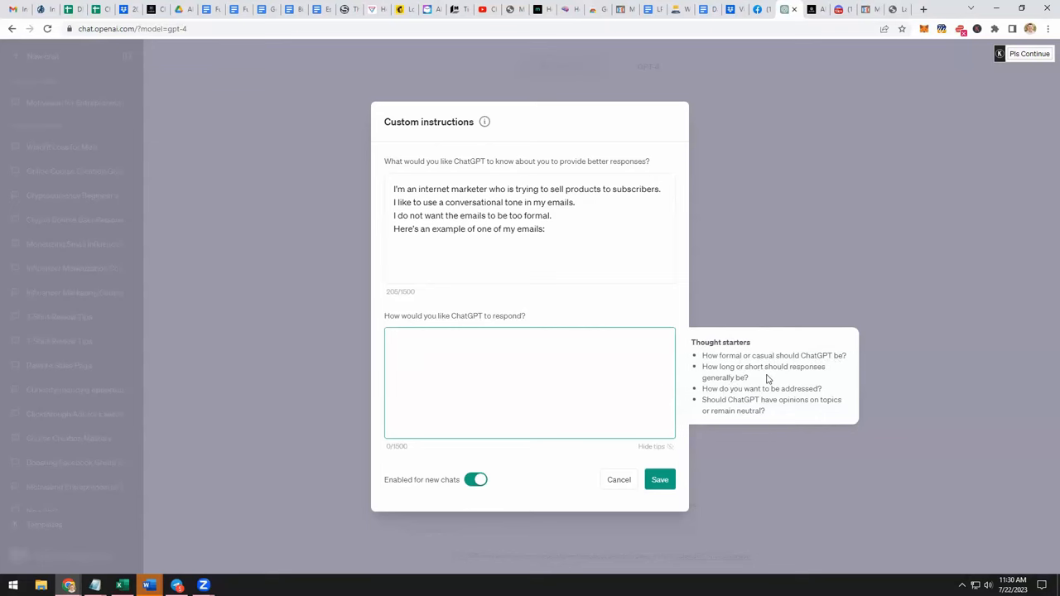
Remove the example-email line, request short emails with a strong call to action, and save.
click(531, 381)
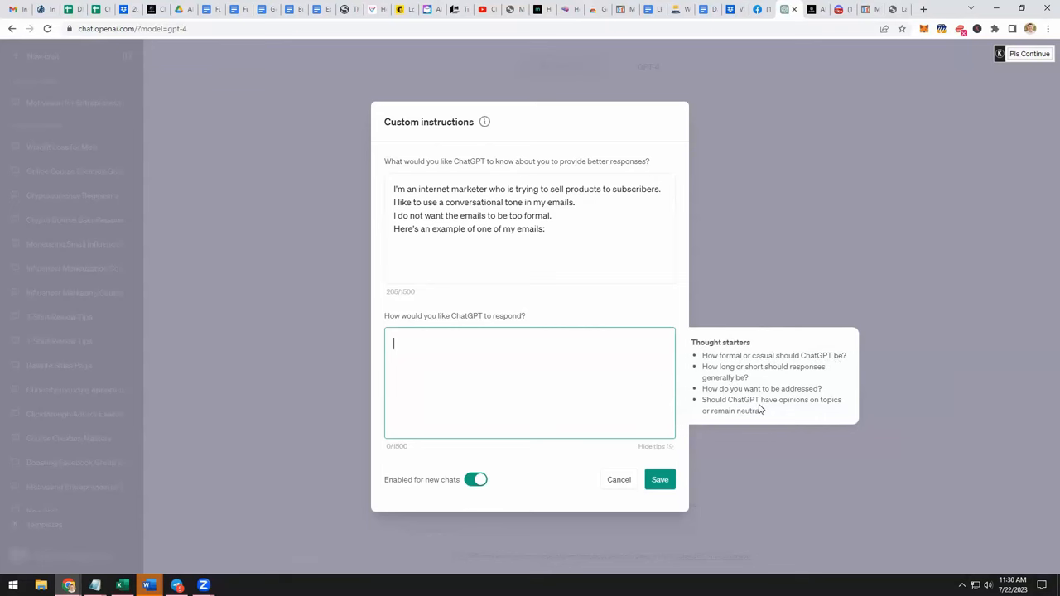
mouse_move(775, 416)
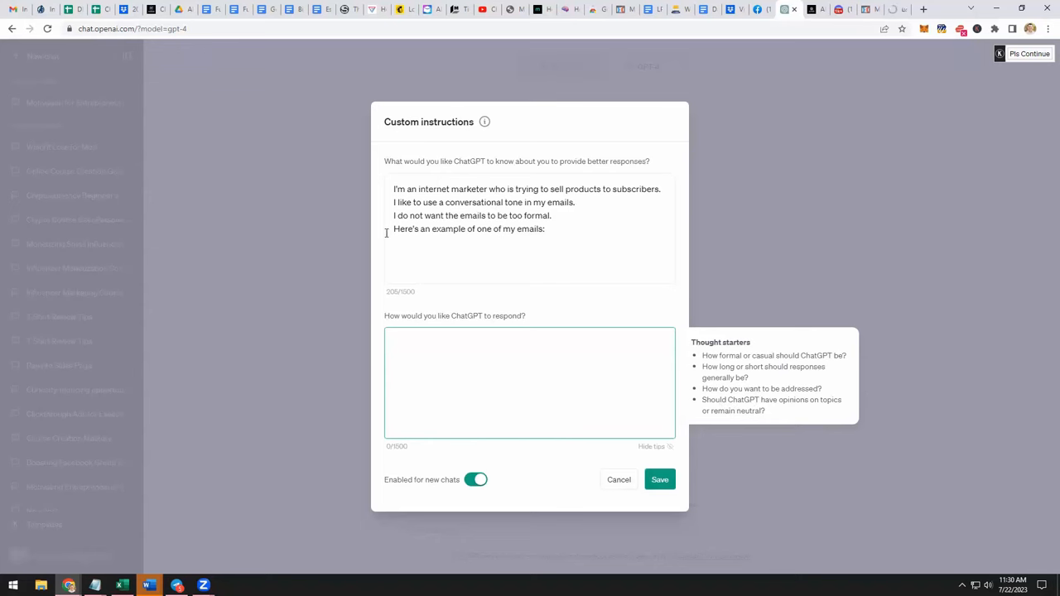
click(473, 232)
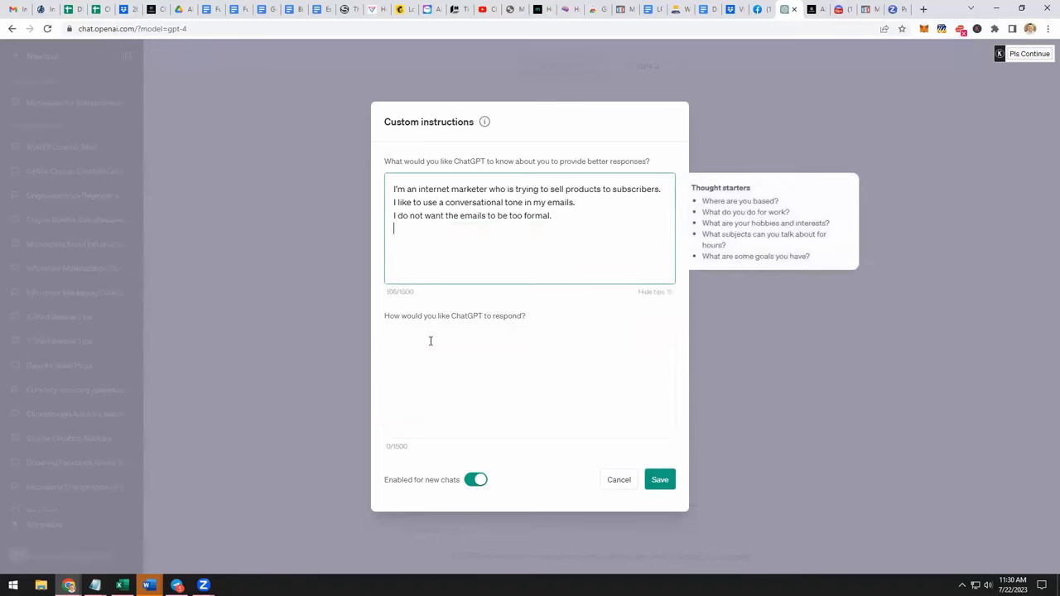
text(I prefer short emails to long emails.)
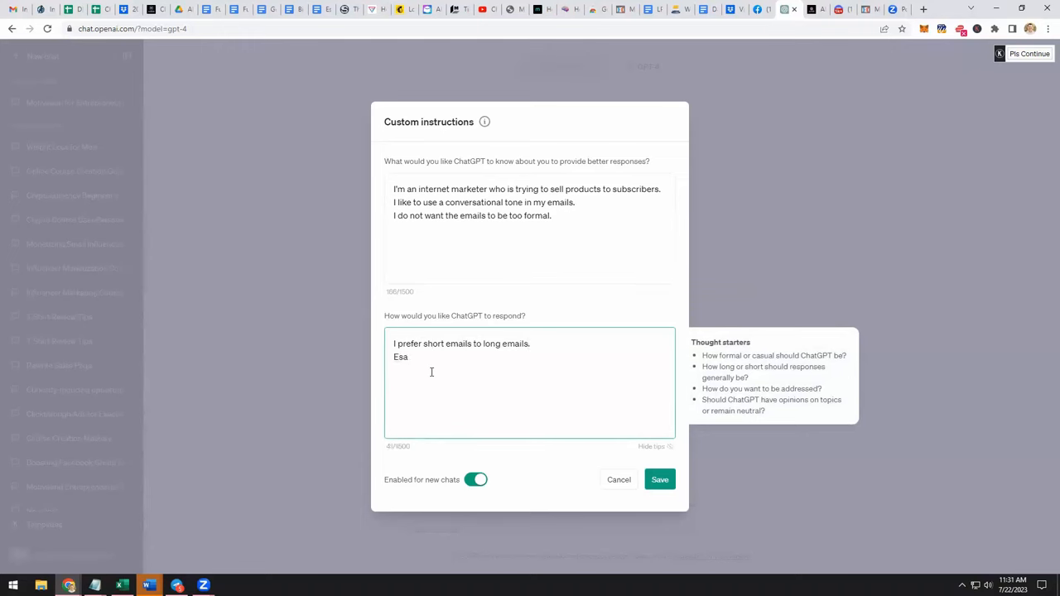
text(Each email)
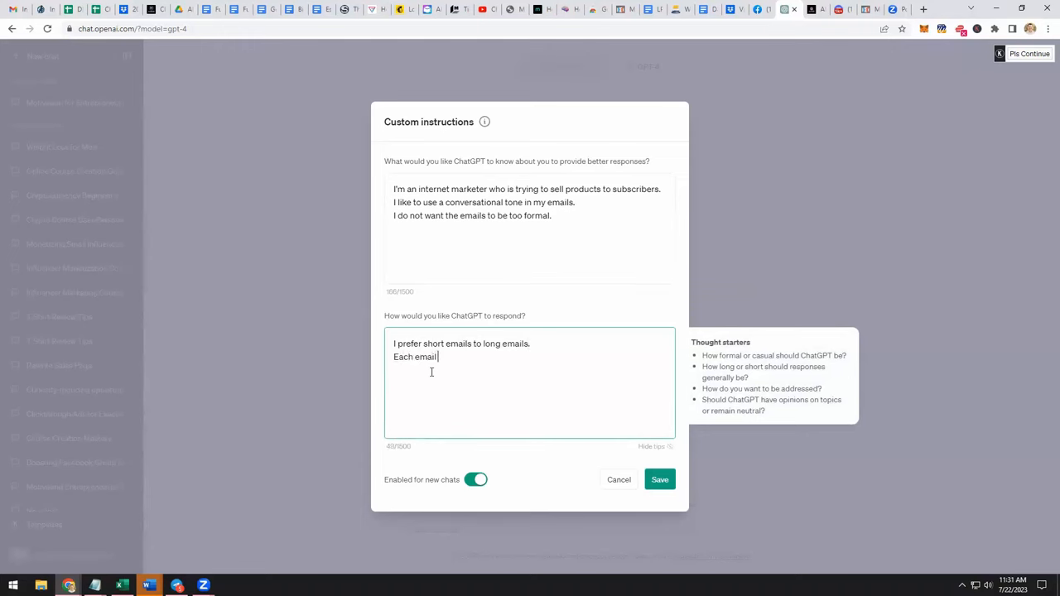
text(should)
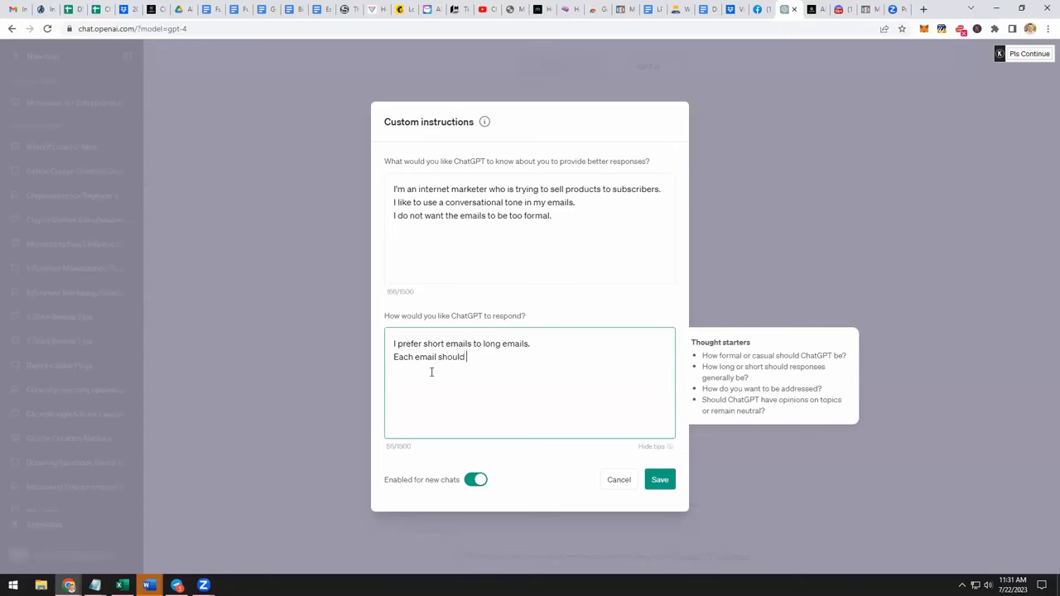
text(have a)
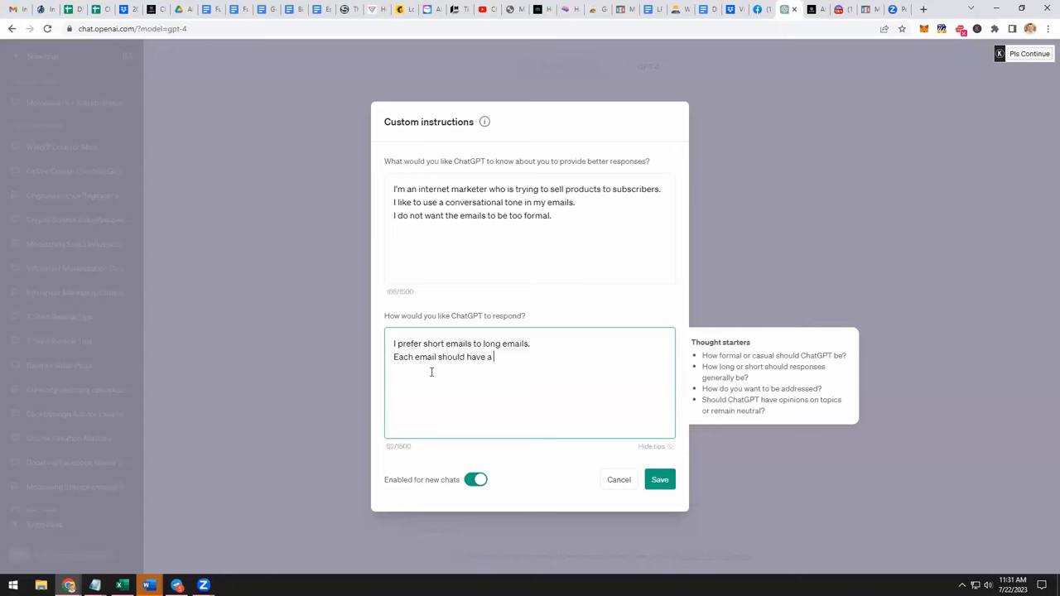
text(strong call to action.)
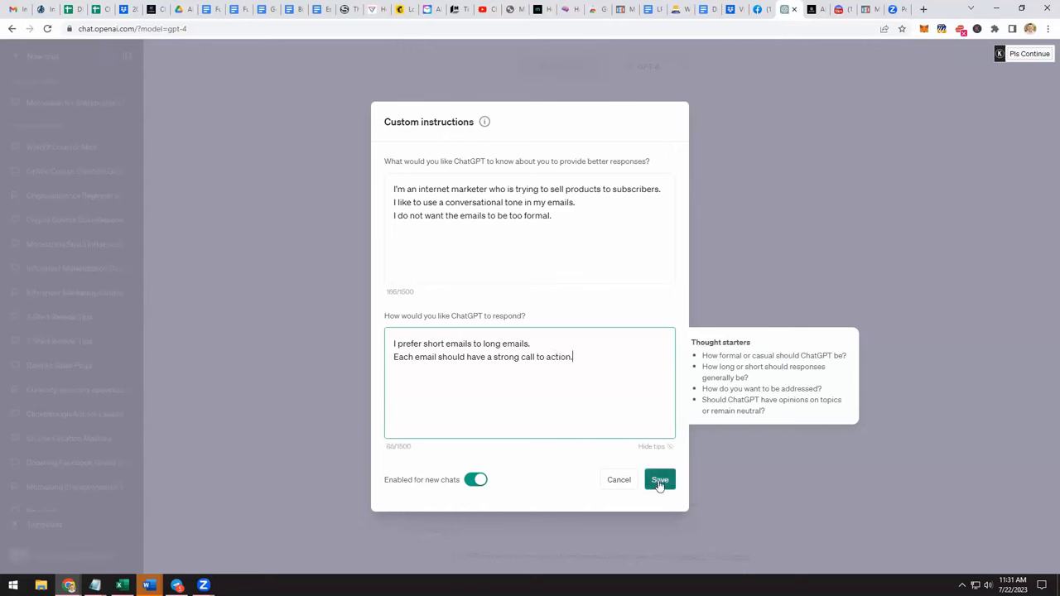
click(660, 480)
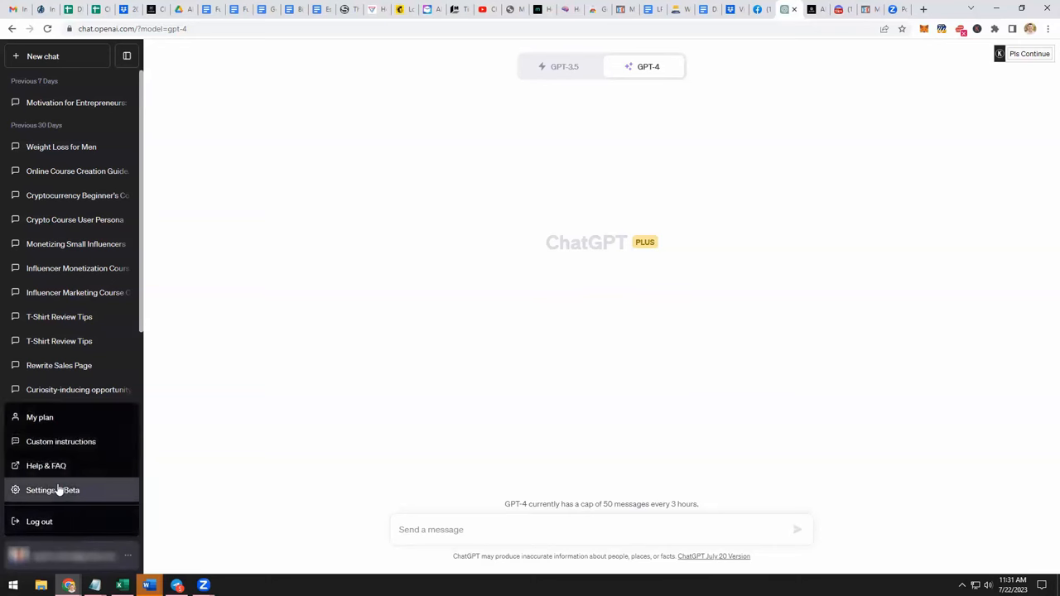
Reopen Custom instructions and toggle 'Enabled for new chats' off and back on.
click(60, 442)
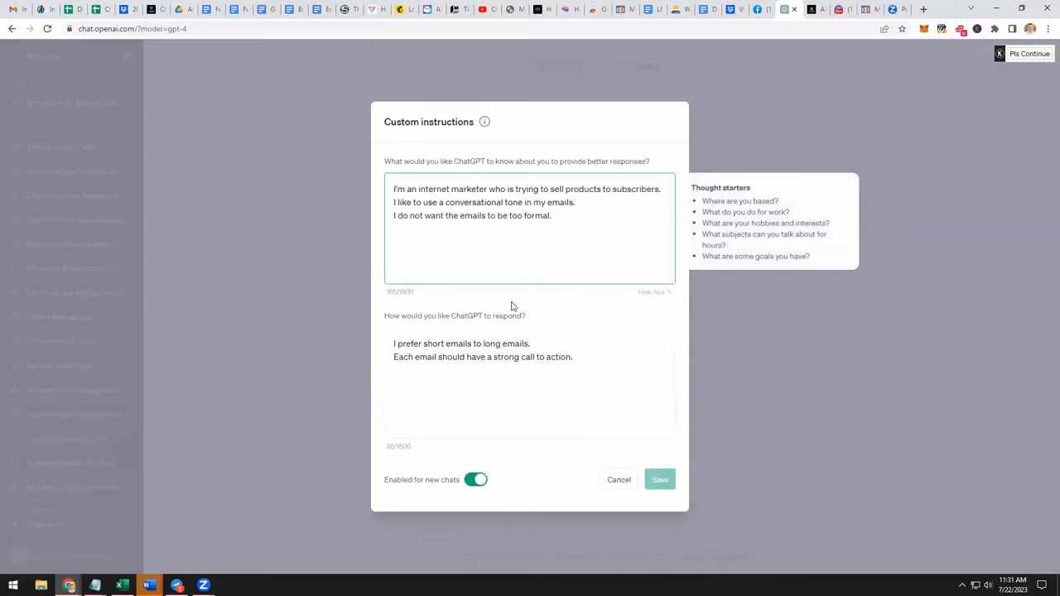
mouse_move(455, 491)
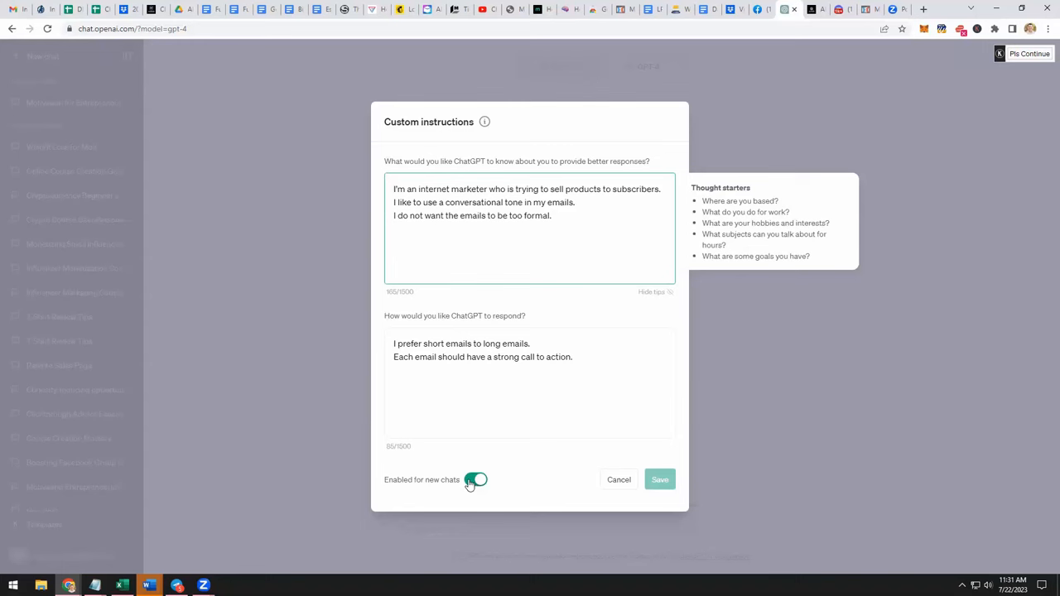
click(477, 479)
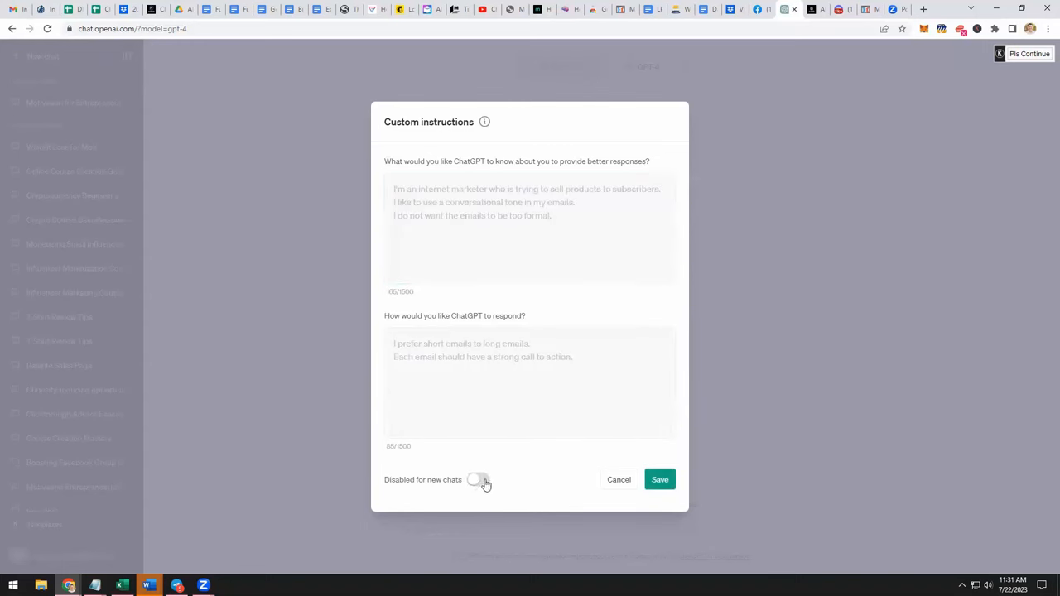
mouse_move(490, 484)
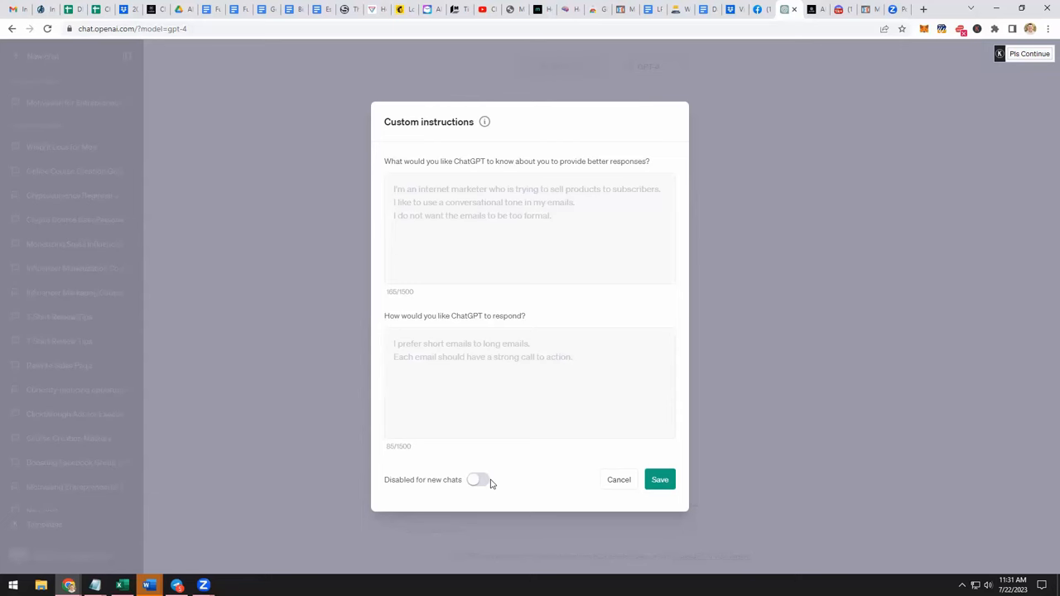
mouse_move(483, 482)
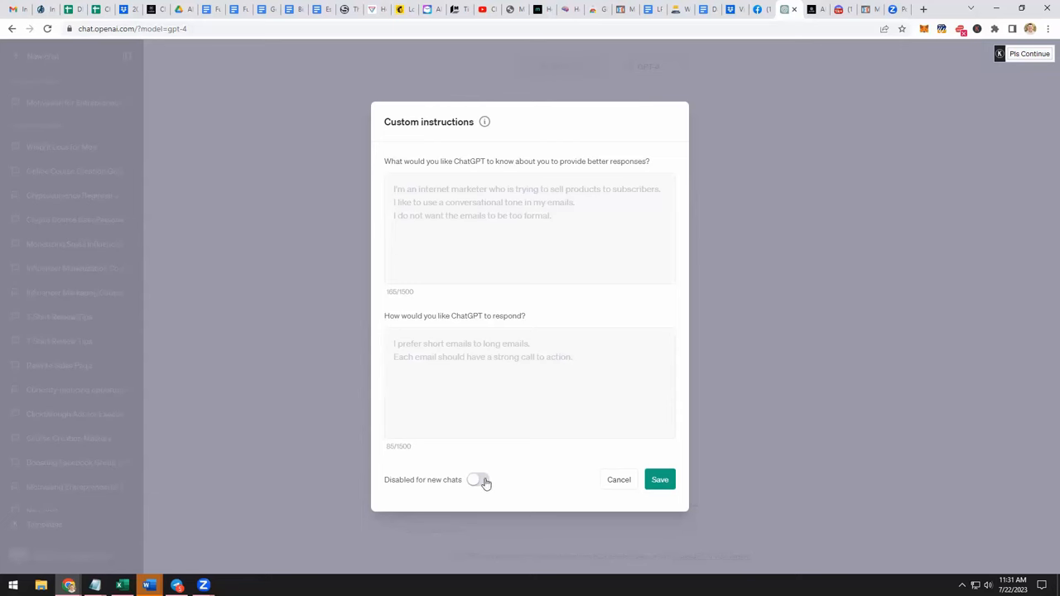
click(478, 480)
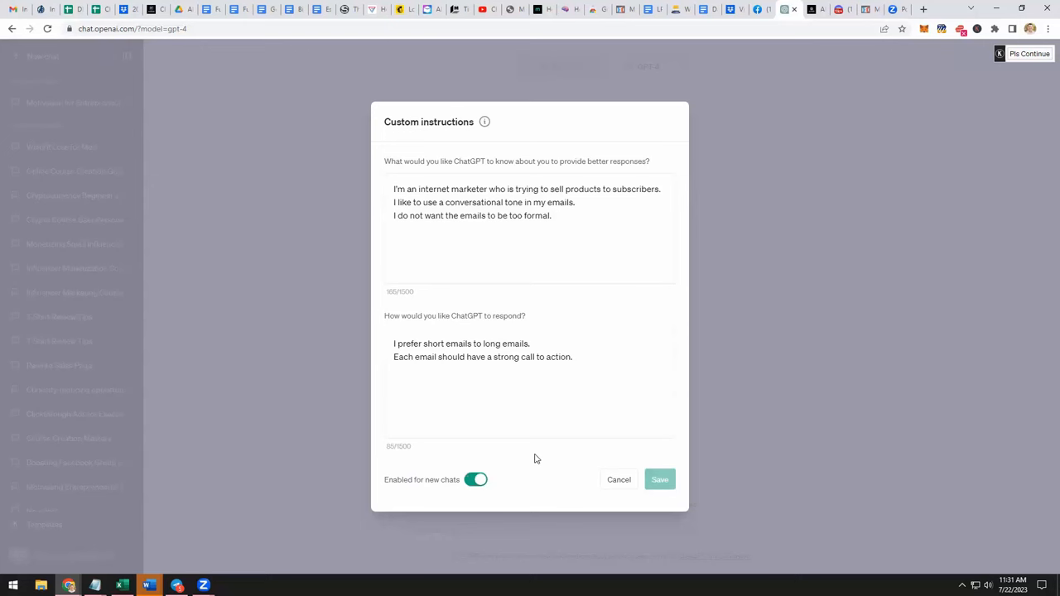
mouse_move(565, 454)
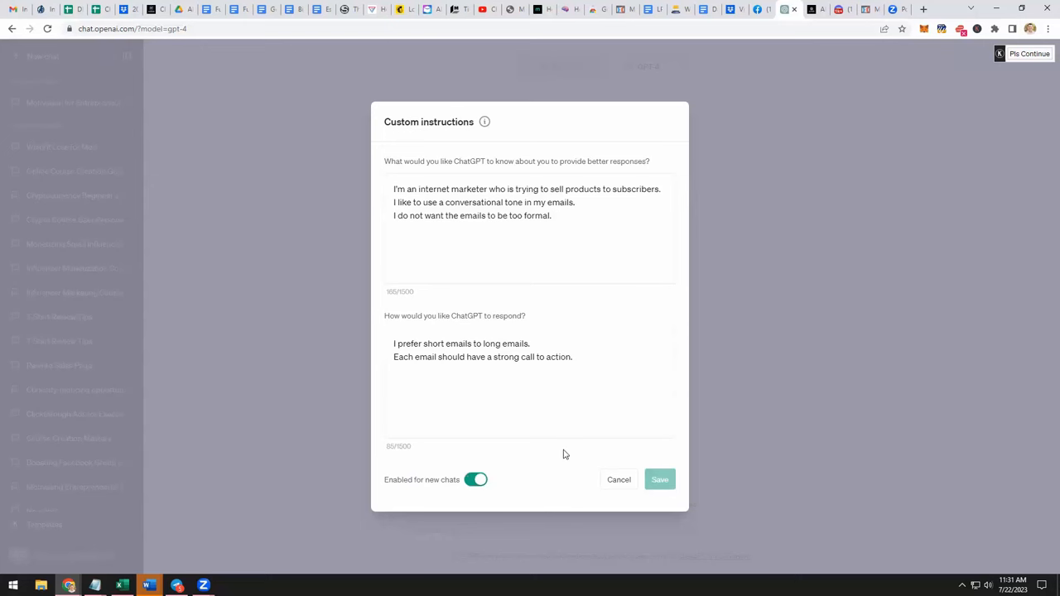
mouse_move(357, 444)
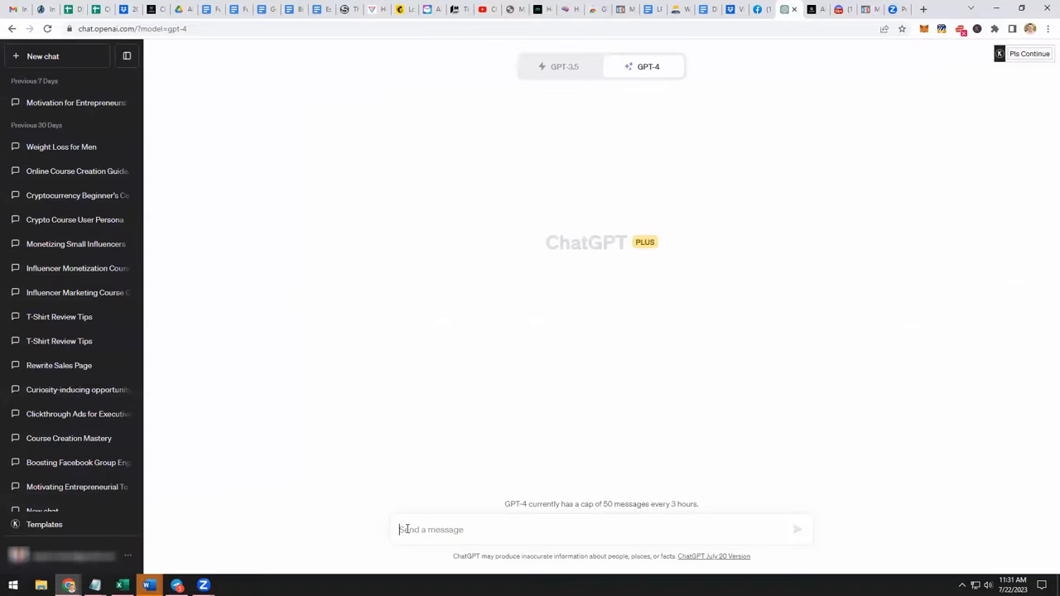
Type a prompt asking for an email promoting the new AI disruptor course.
text(write me an email promoting the new)
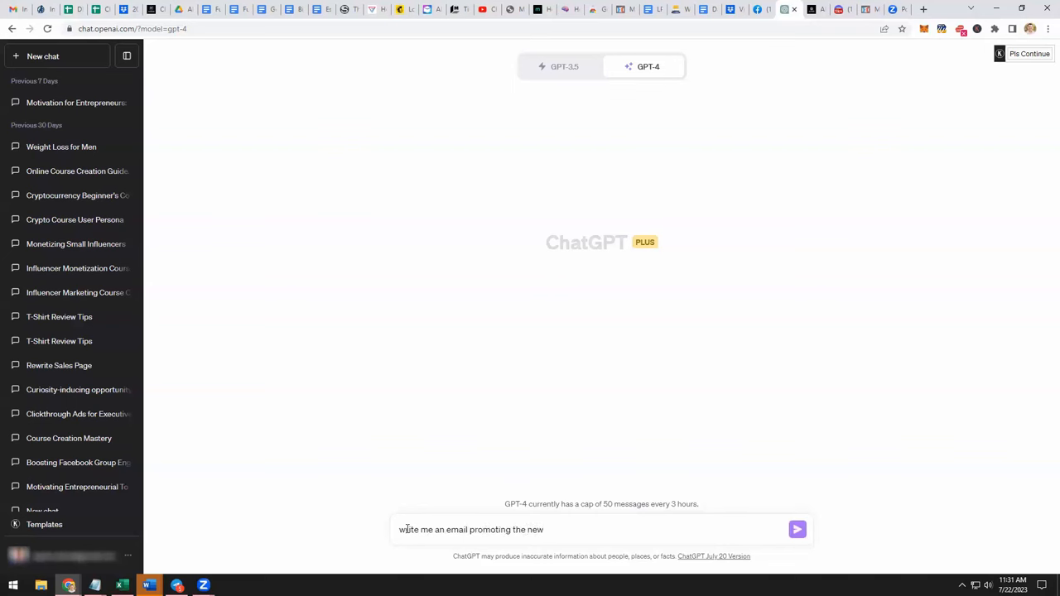
text(AI disr)
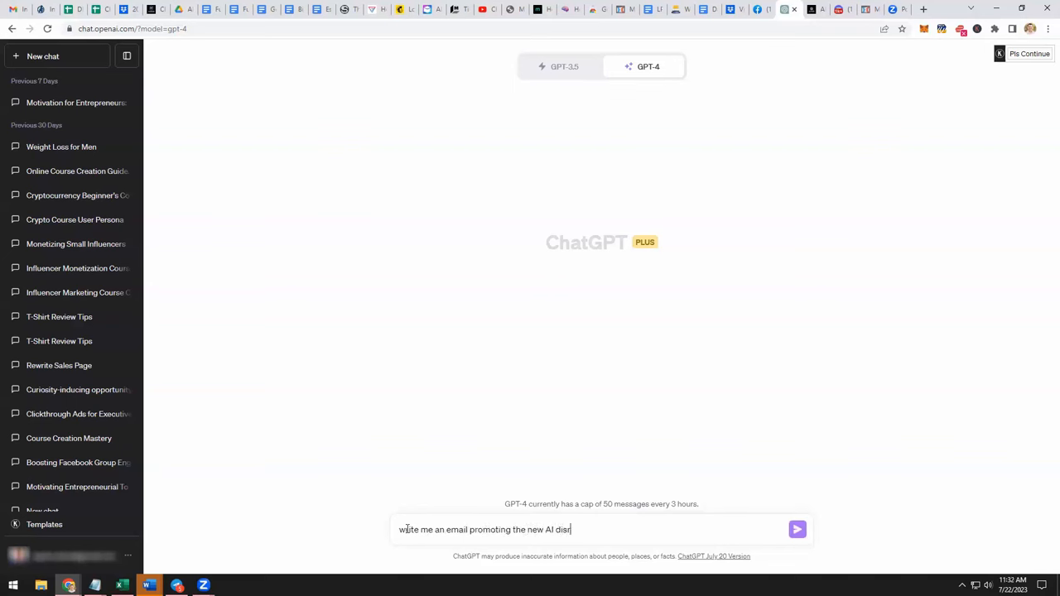
text(ruptor course which)
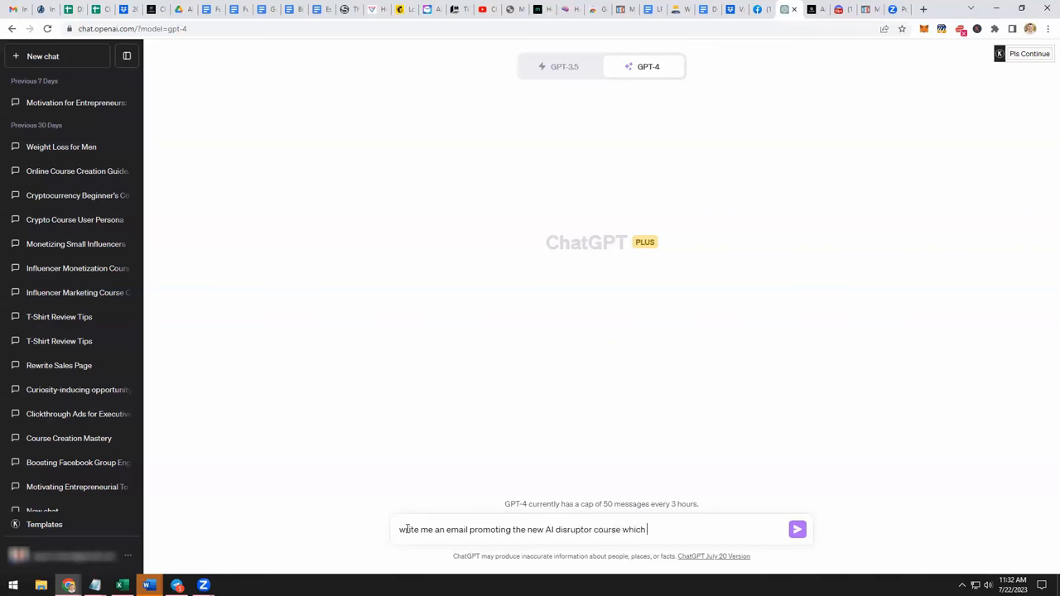
text(shows people)
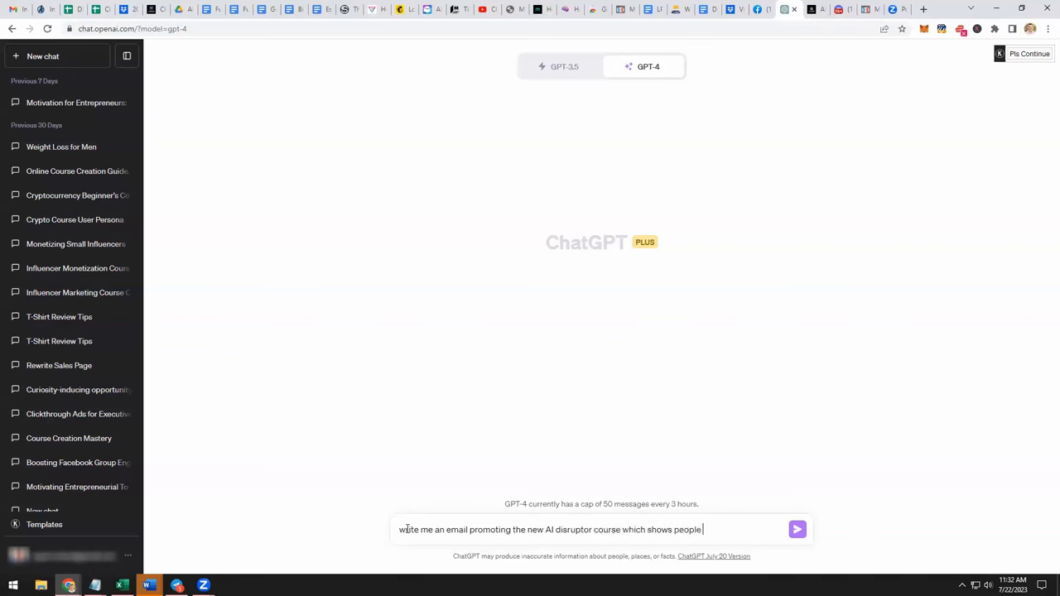
text(how to tap into 90 million buyers of digital products and serv)
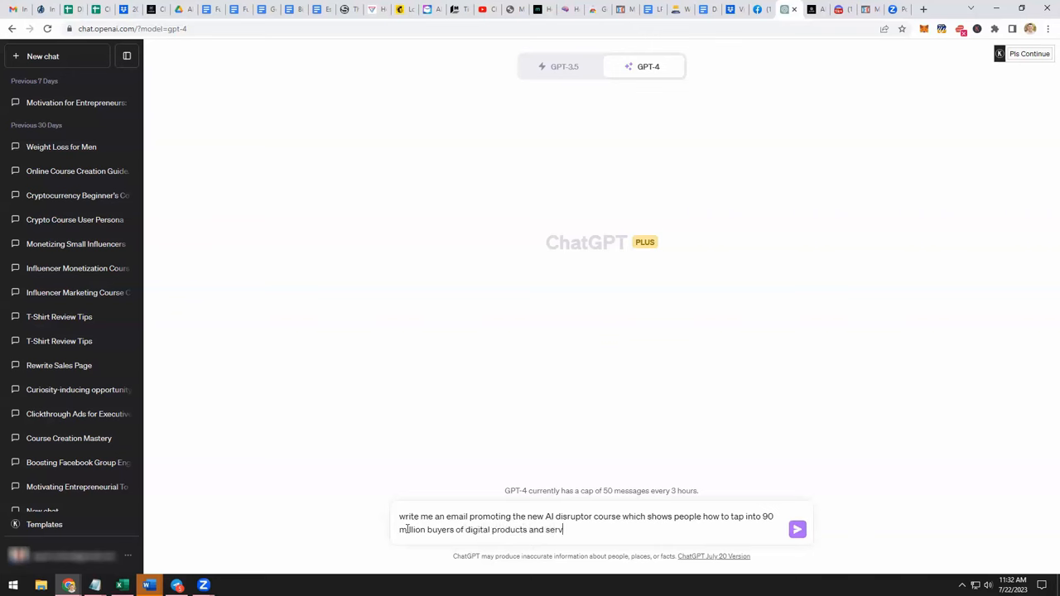
Send the prompt so GPT-4 writes the AI Disruptor Course promotional email.
click(796, 529)
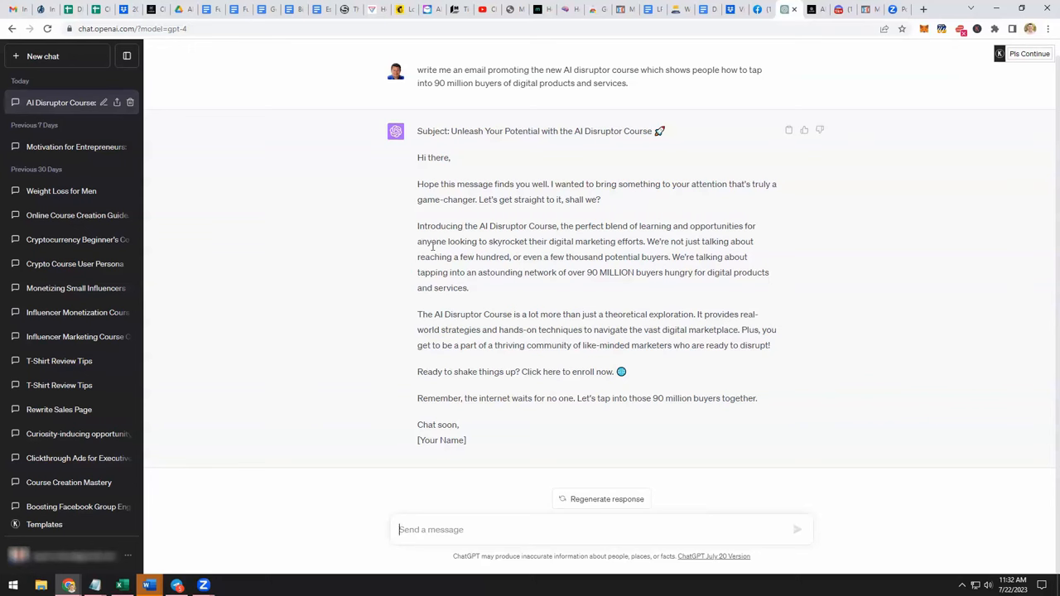
mouse_move(490, 428)
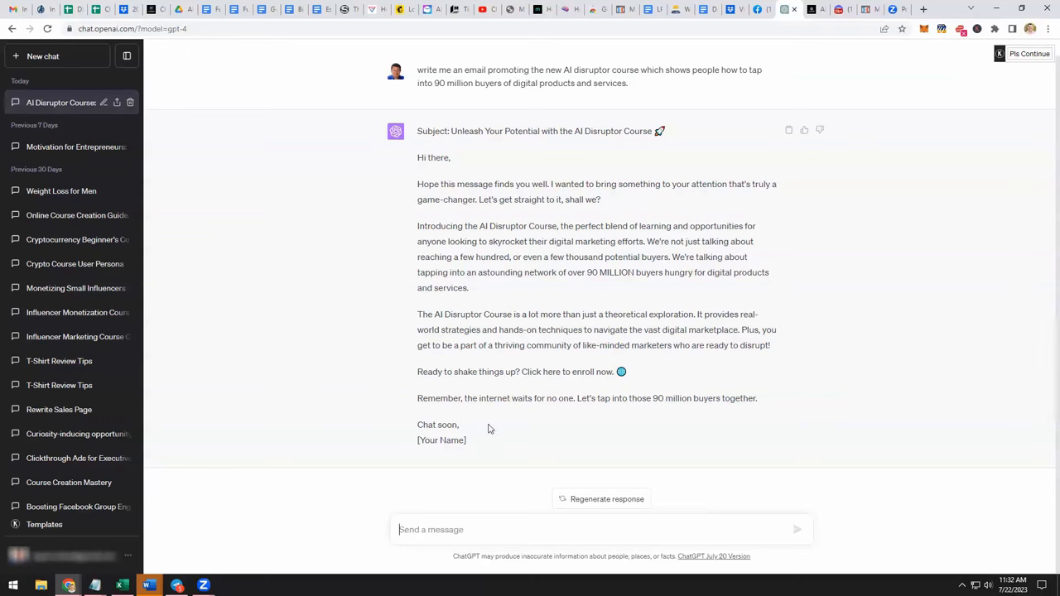
mouse_move(481, 426)
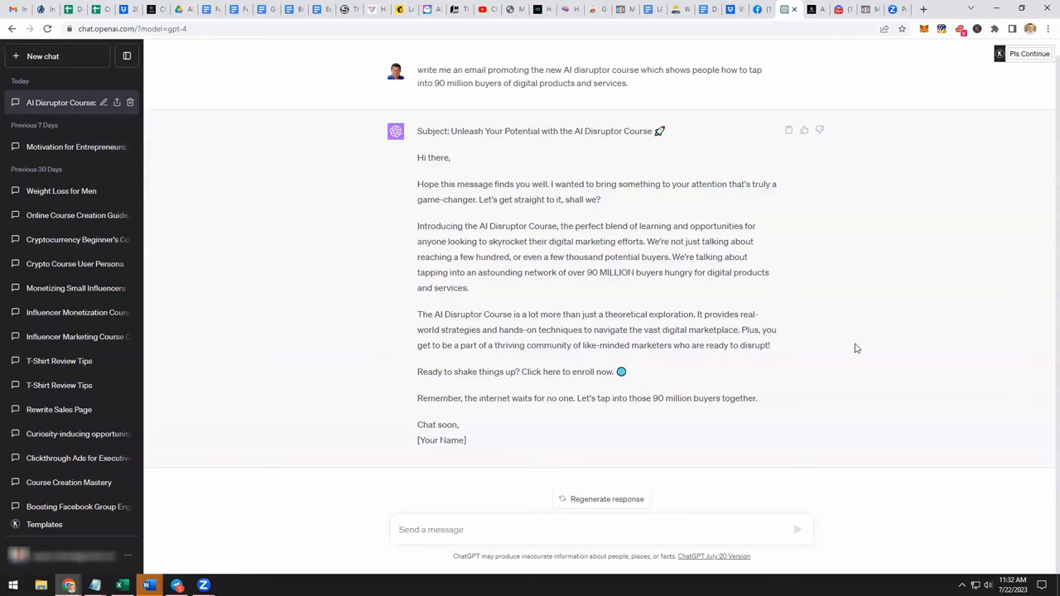
mouse_move(494, 287)
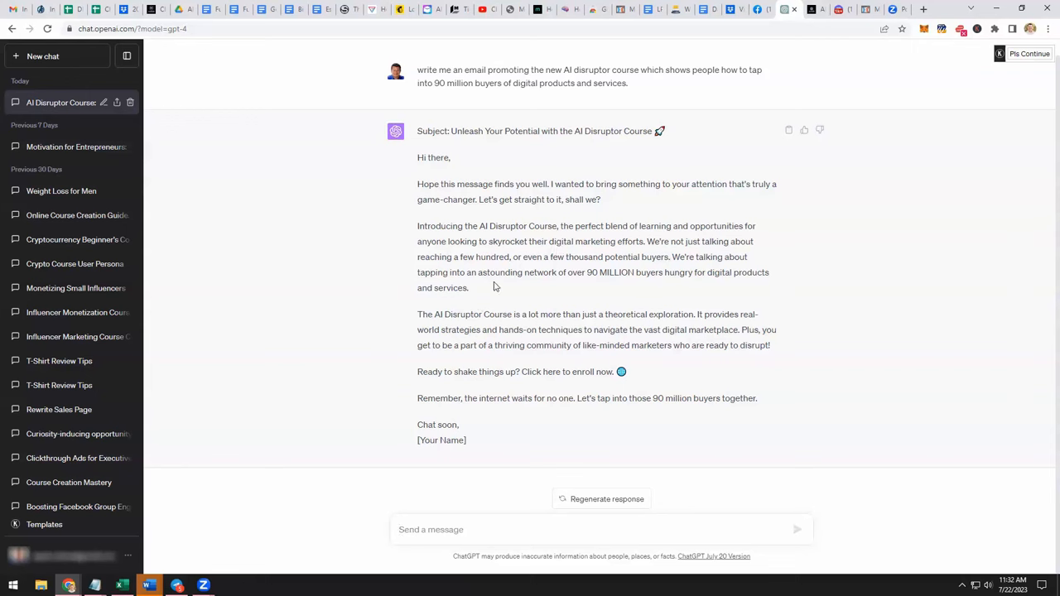
mouse_move(449, 205)
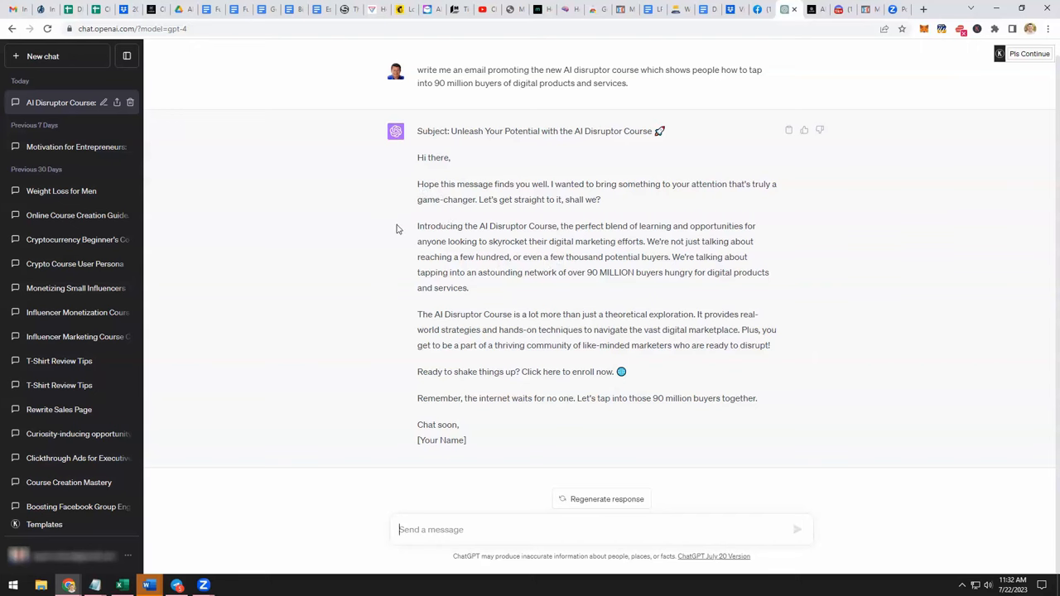
mouse_move(394, 216)
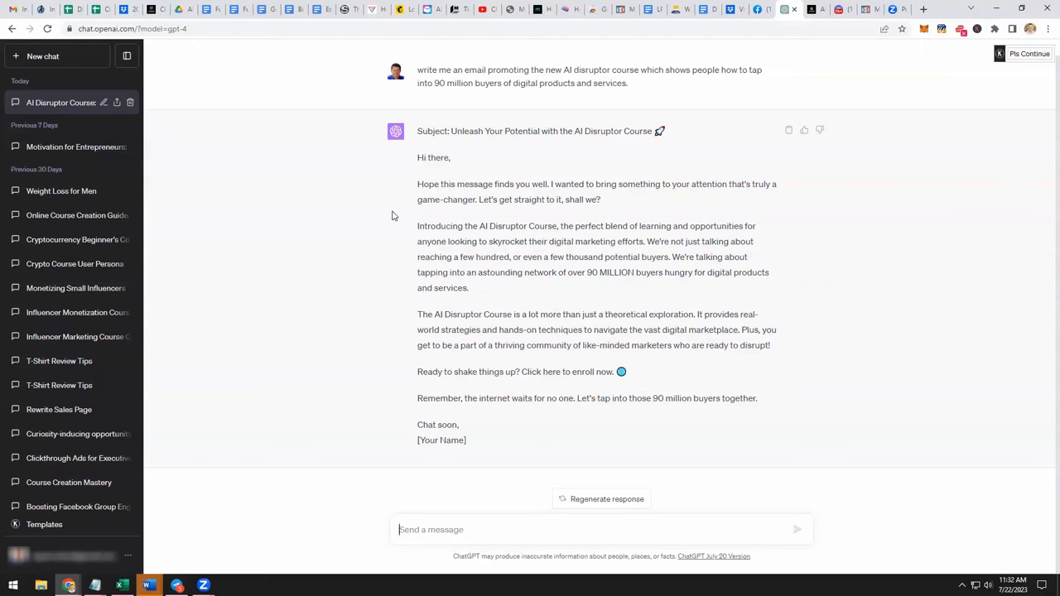
mouse_move(386, 229)
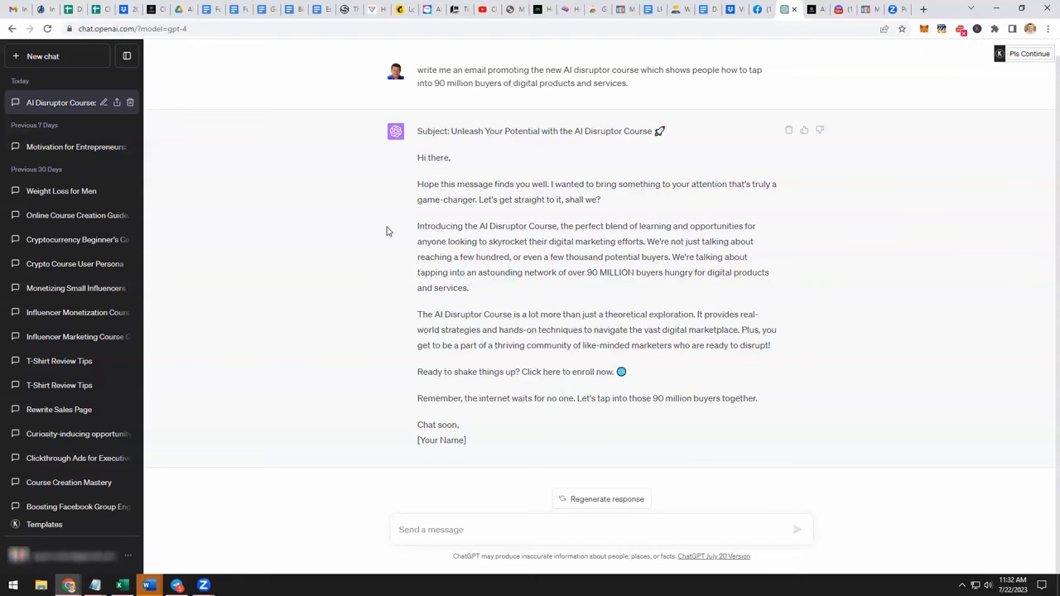
mouse_move(562, 513)
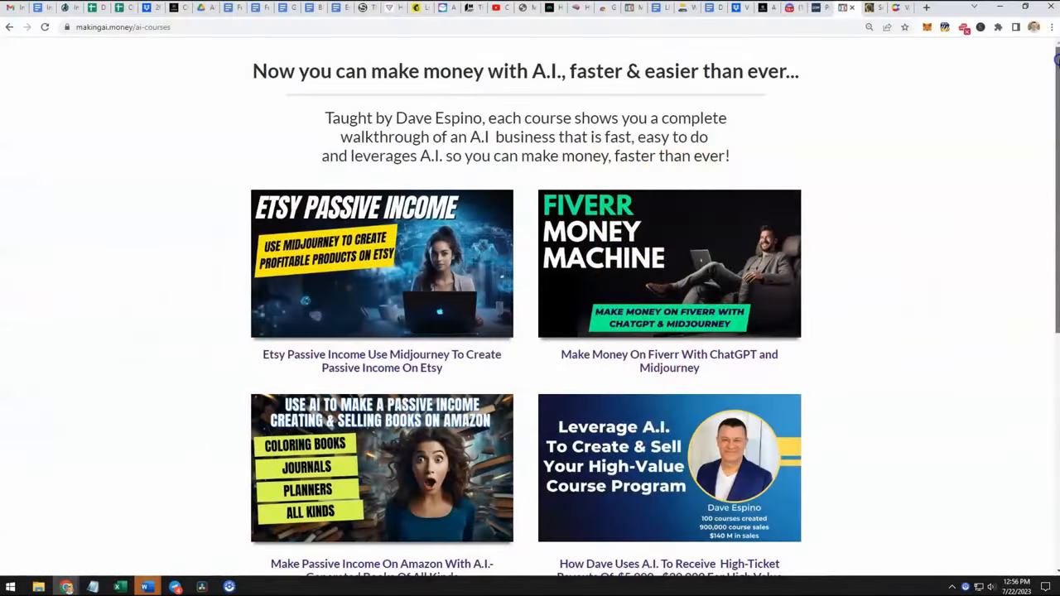
scroll(down, 3)
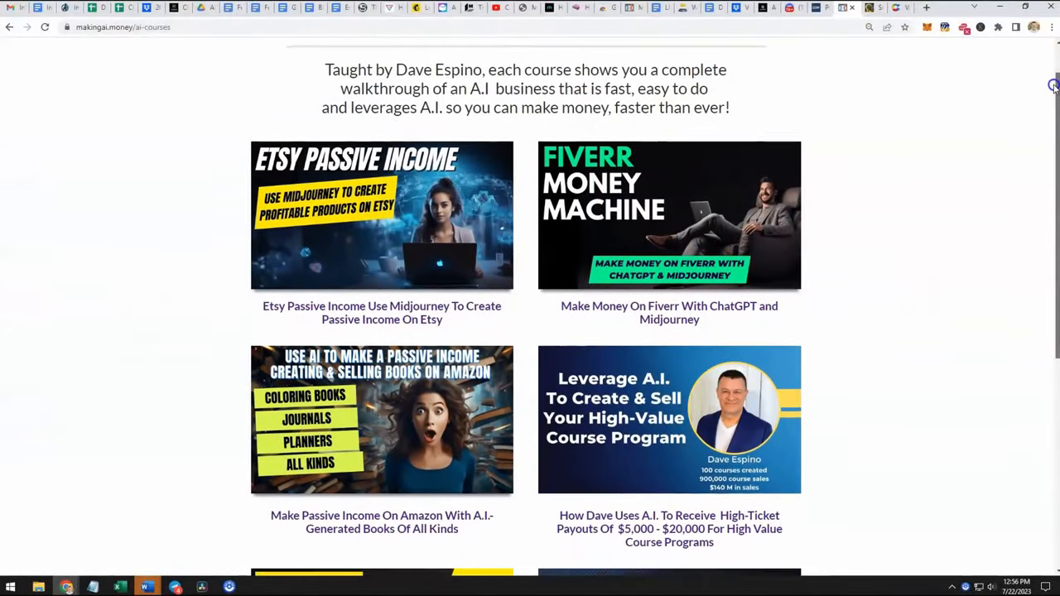
scroll(down, 3)
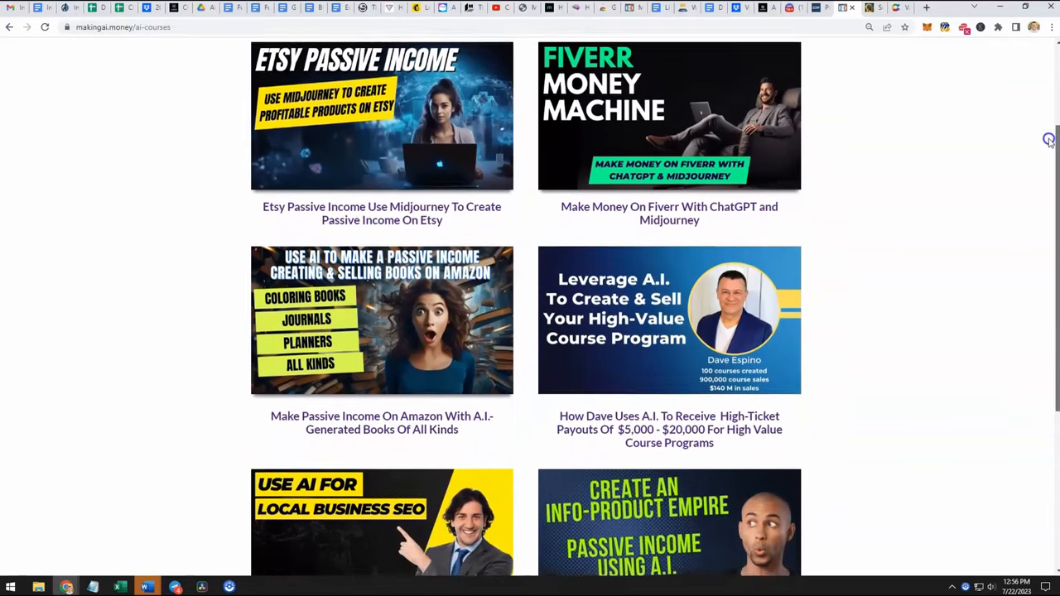
scroll(down, 3)
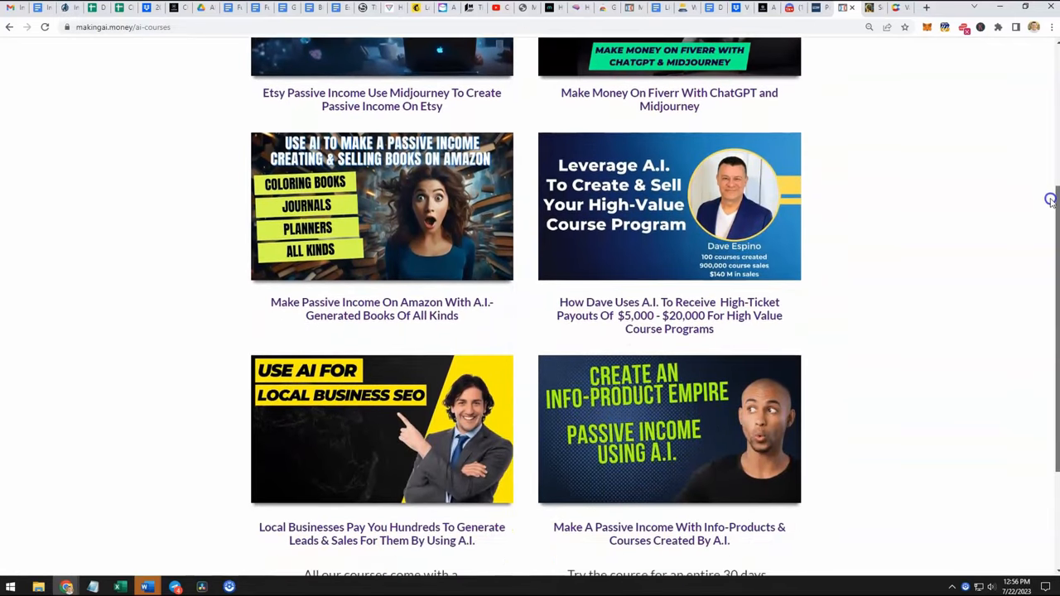
scroll(down, 3)
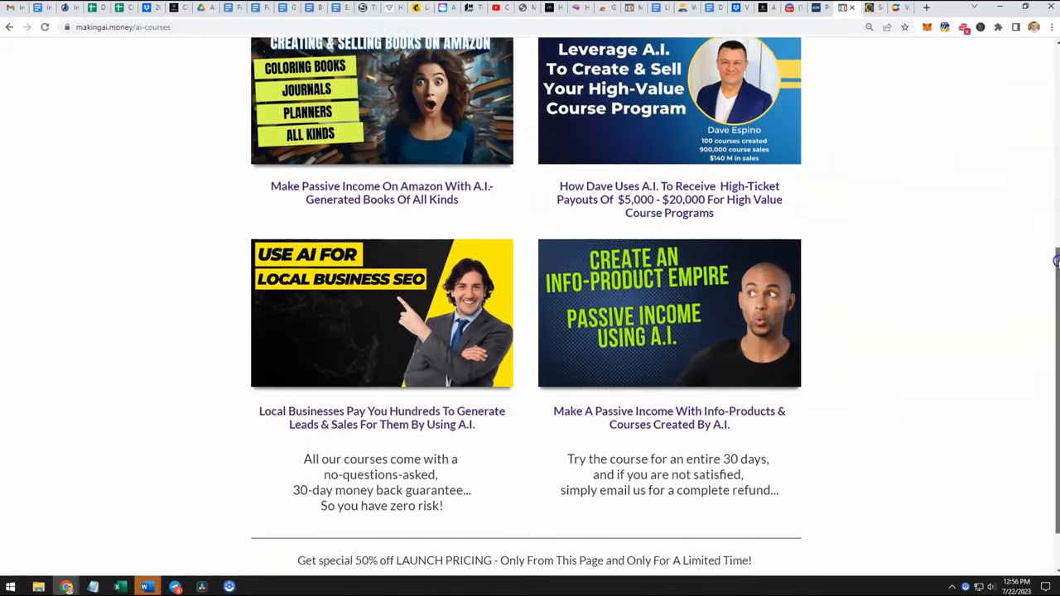
scroll(down, 3)
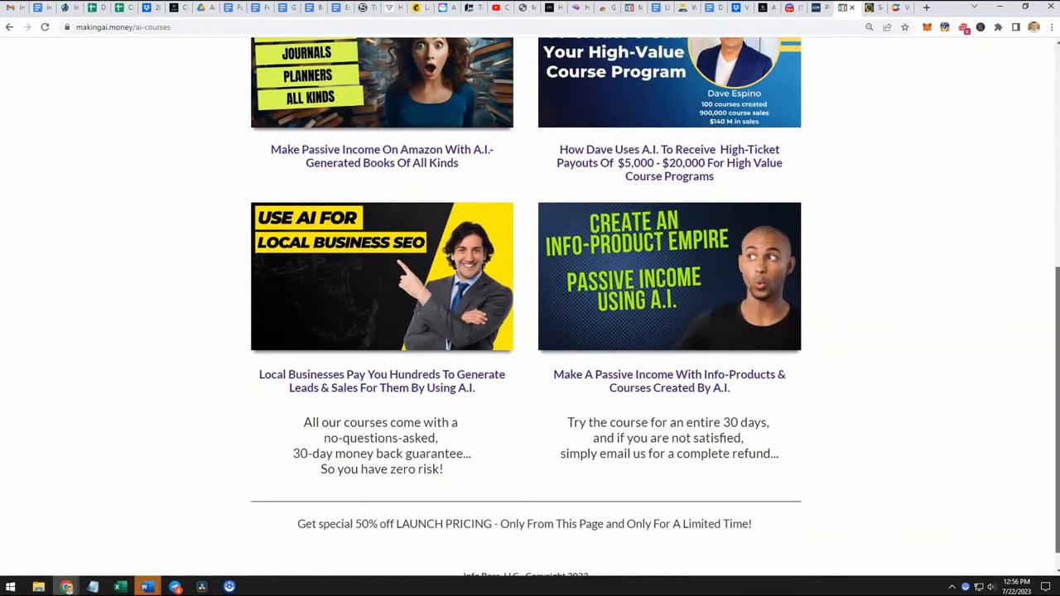